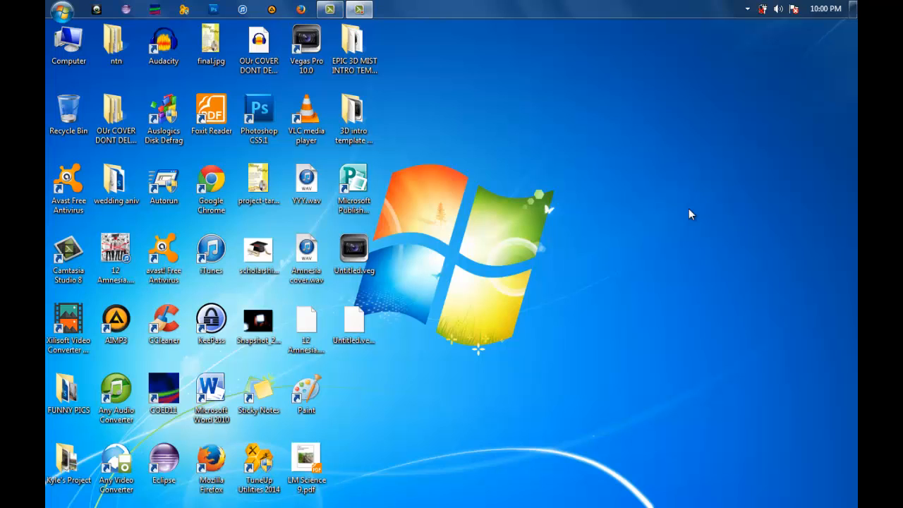
pyautogui.moveTo(632, 243)
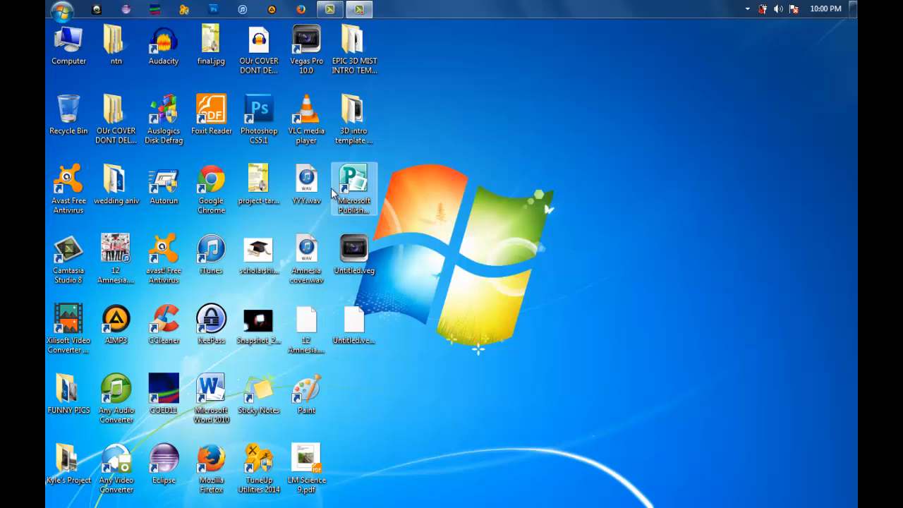
pyautogui.moveTo(379, 209)
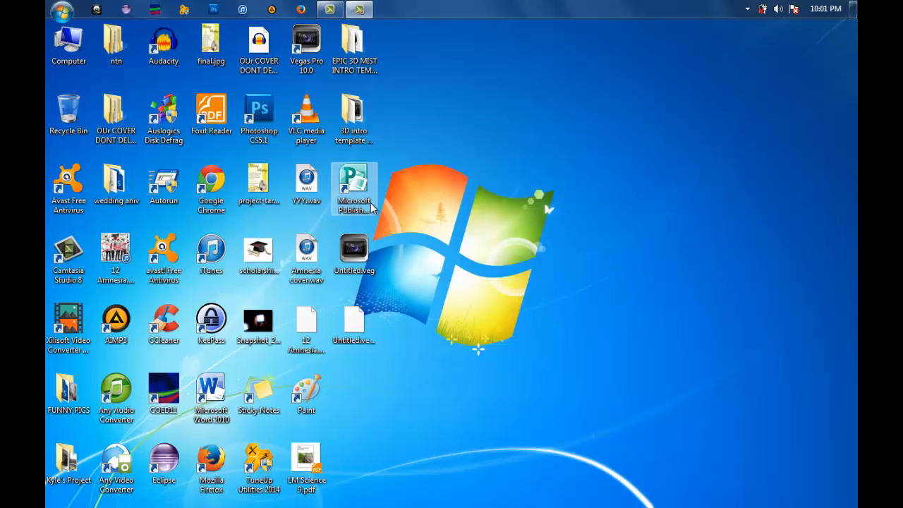
pyautogui.moveTo(373, 203)
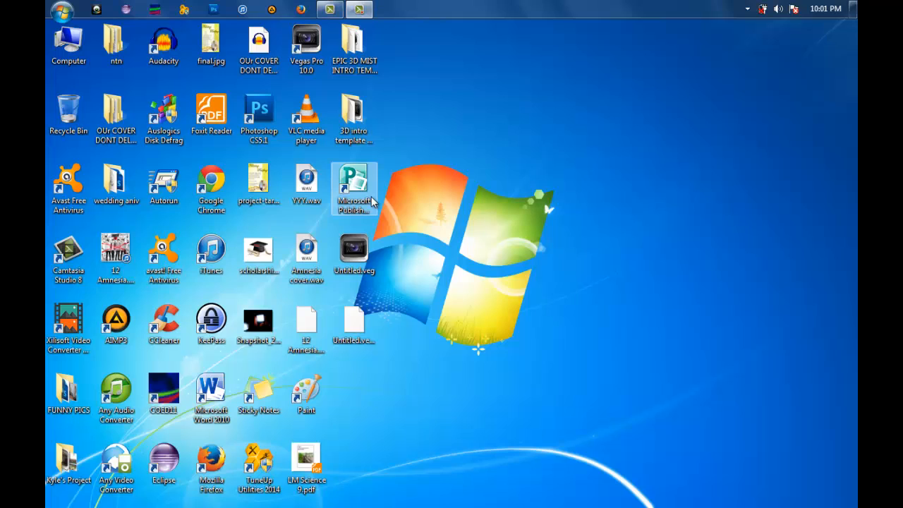
pyautogui.moveTo(362, 198)
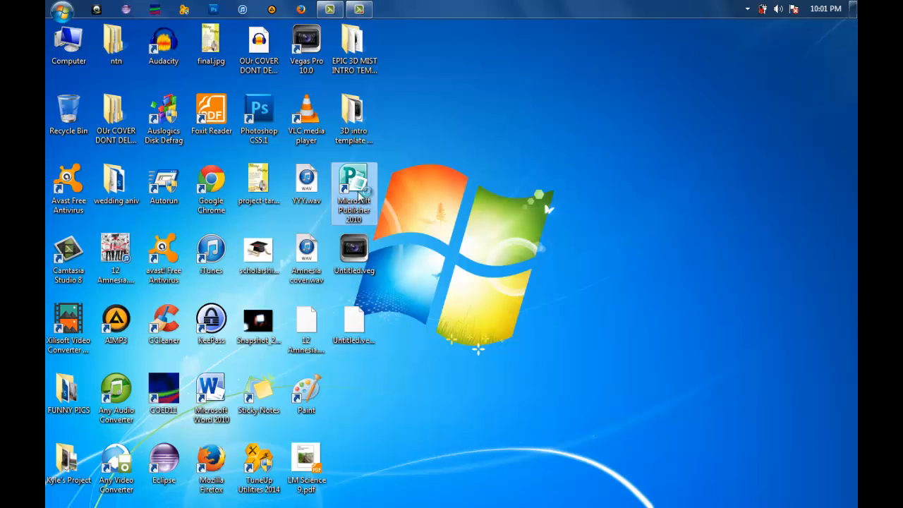
# Launch Publisher 2010 from the desktop and dismiss the Office activation notice
pyautogui.doubleClick(353, 194)
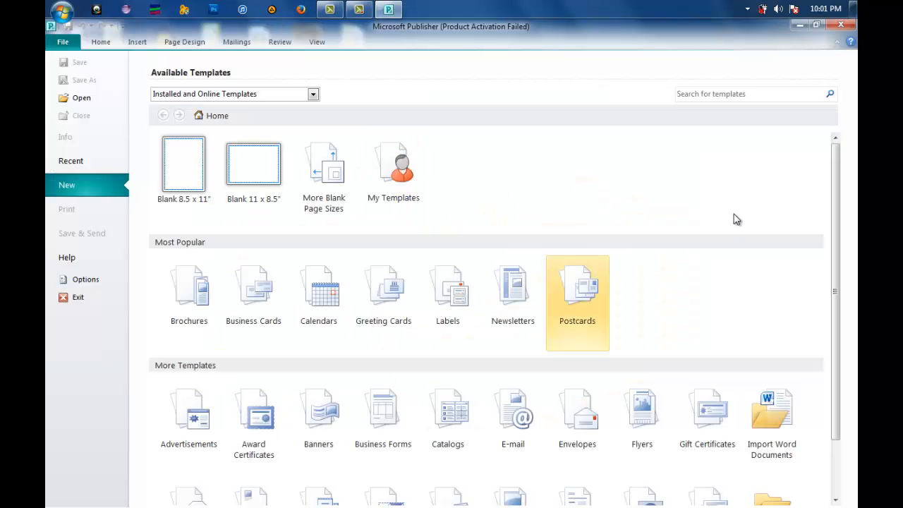
pyautogui.moveTo(384, 286)
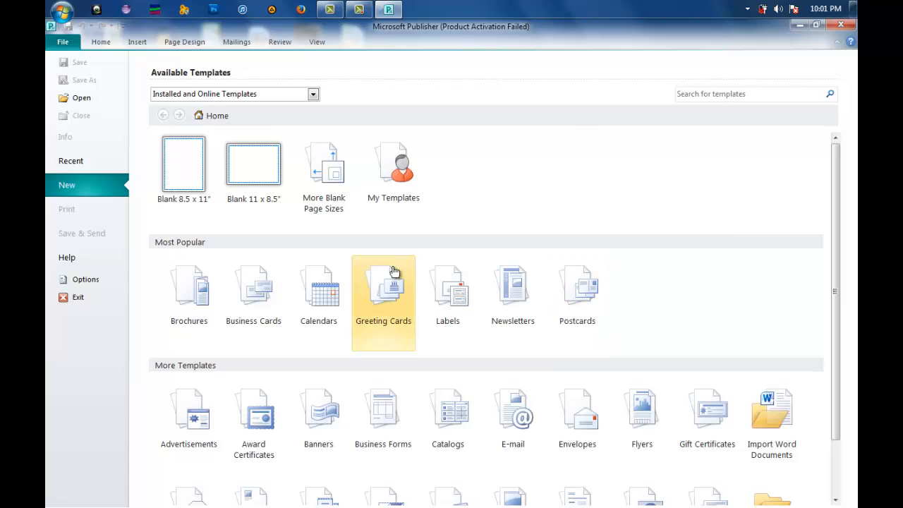
pyautogui.moveTo(449, 416)
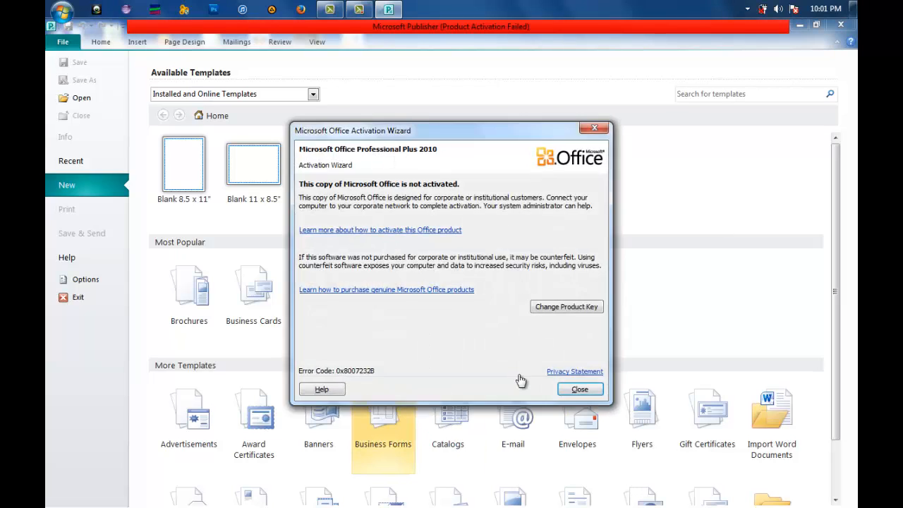
pyautogui.click(579, 389)
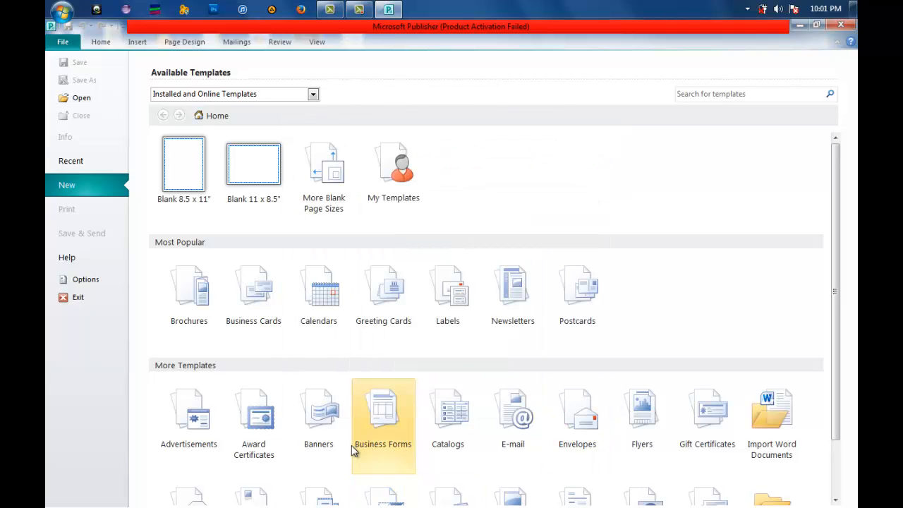
# Browse the Banners template category and its Congratulations, Event, Sale and Welcome groups
pyautogui.click(319, 409)
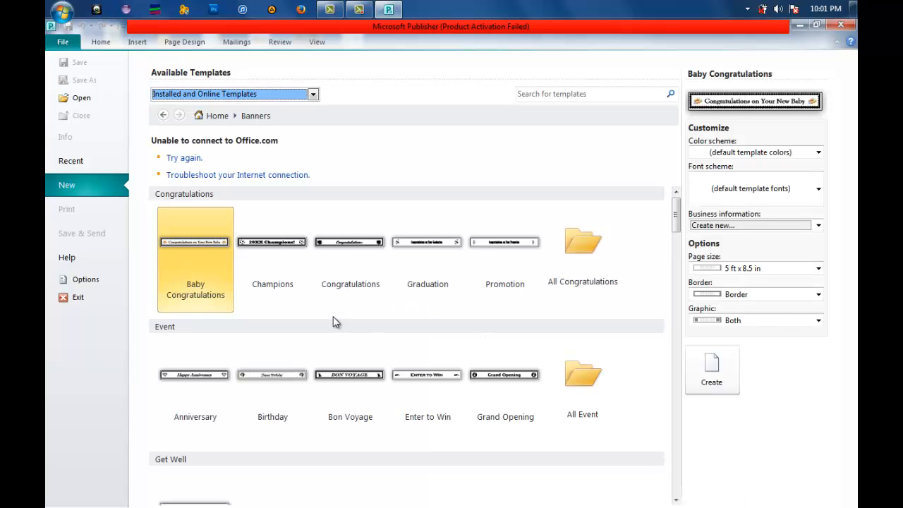
pyautogui.moveTo(367, 322)
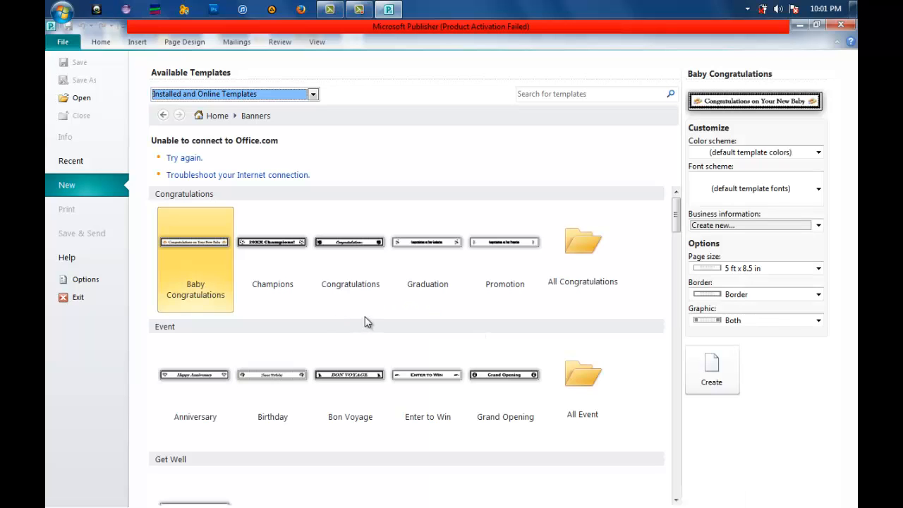
pyautogui.click(273, 260)
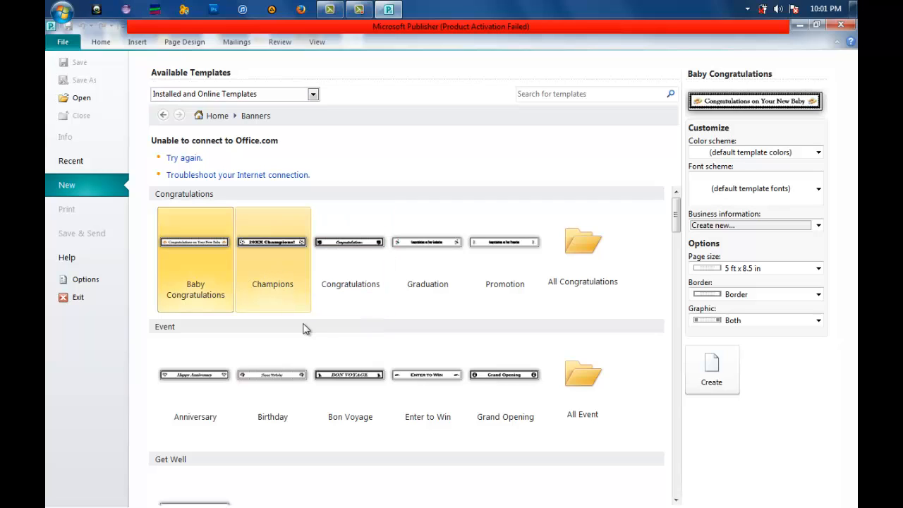
pyautogui.moveTo(415, 336)
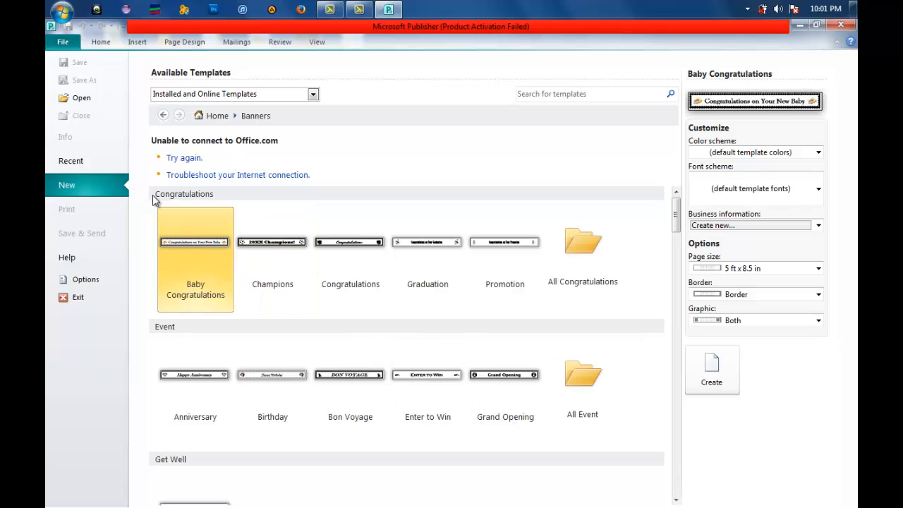
pyautogui.moveTo(269, 210)
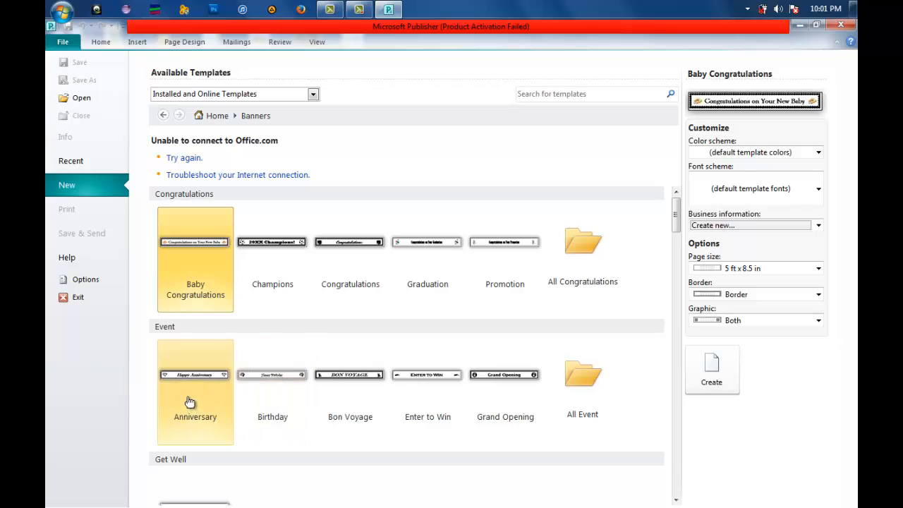
pyautogui.moveTo(200, 407)
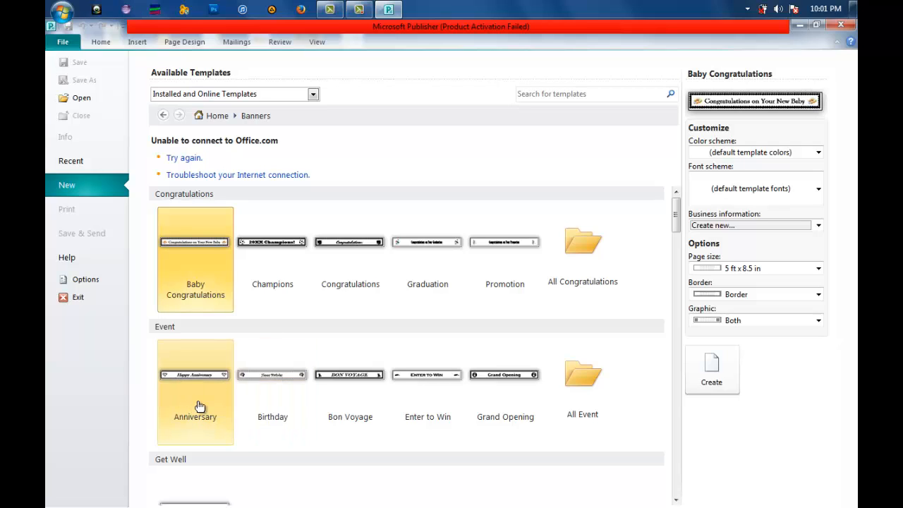
pyautogui.moveTo(201, 407)
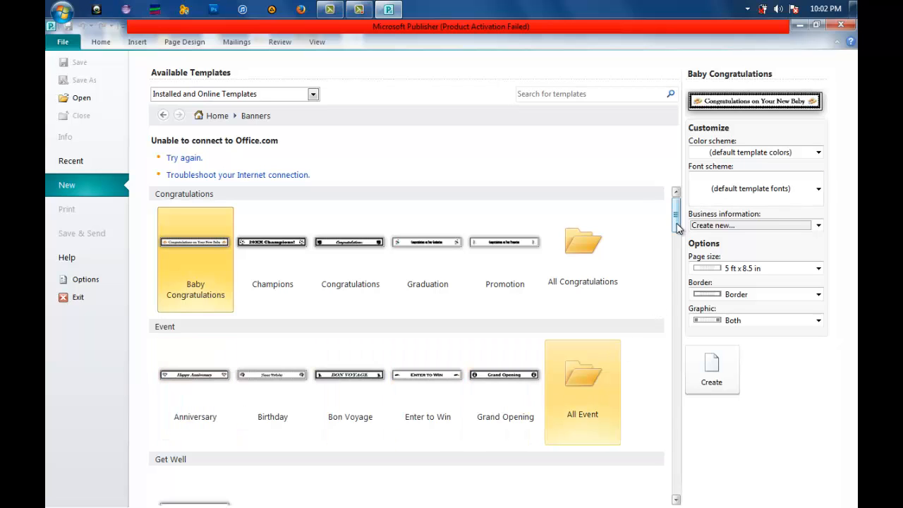
pyautogui.scroll(-3)
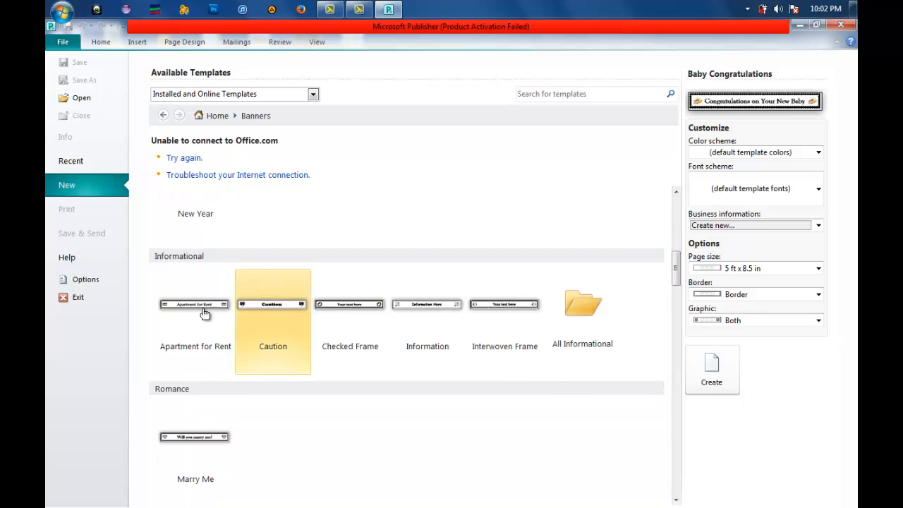
pyautogui.scroll(-3)
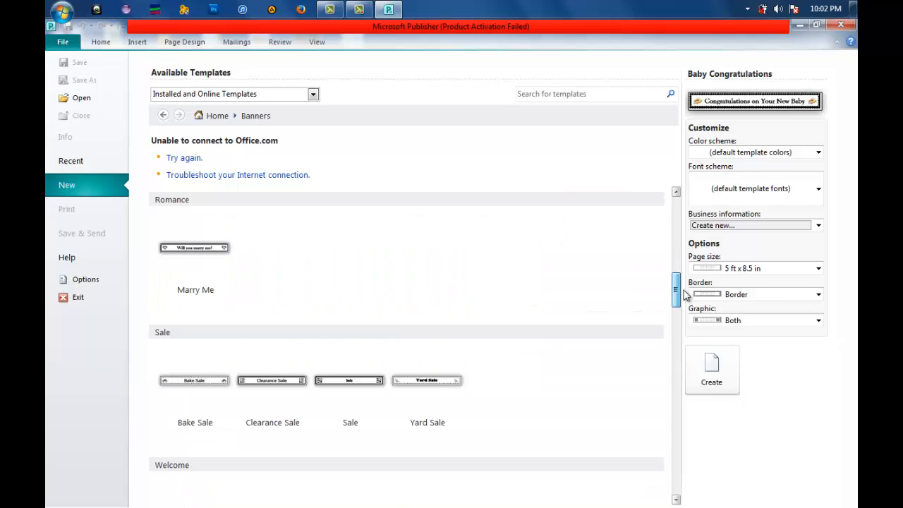
pyautogui.scroll(-3)
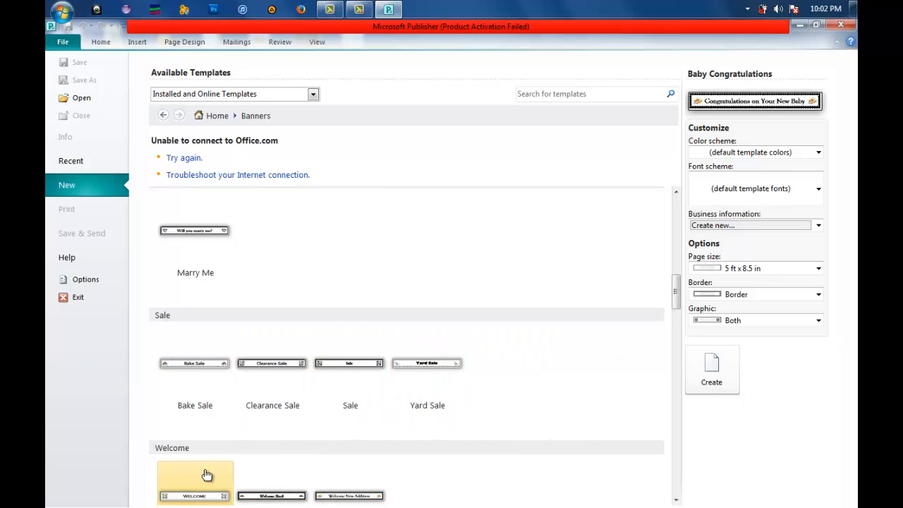
pyautogui.moveTo(689, 319)
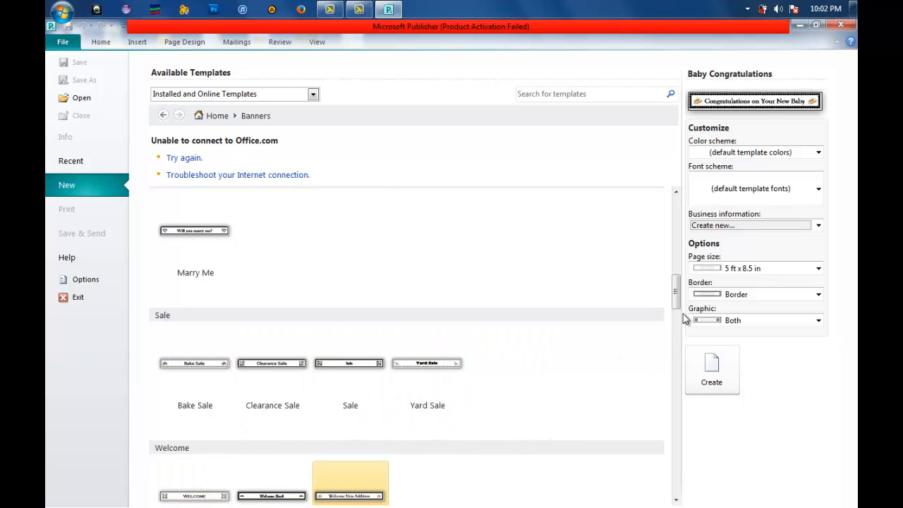
pyautogui.scroll(3)
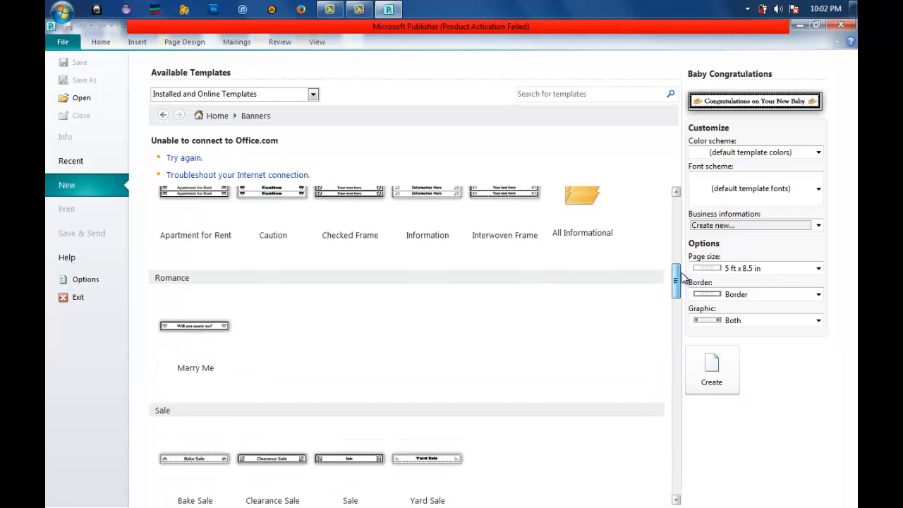
pyautogui.scroll(3)
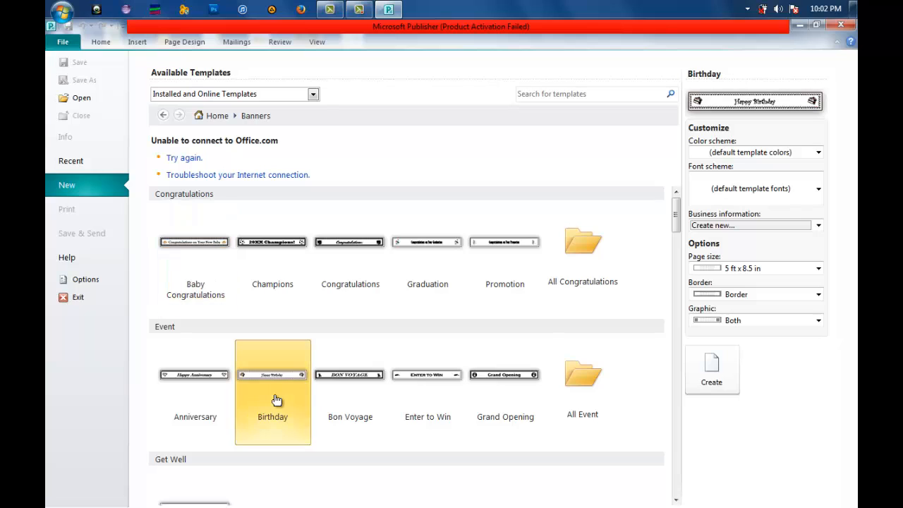
pyautogui.moveTo(350, 376)
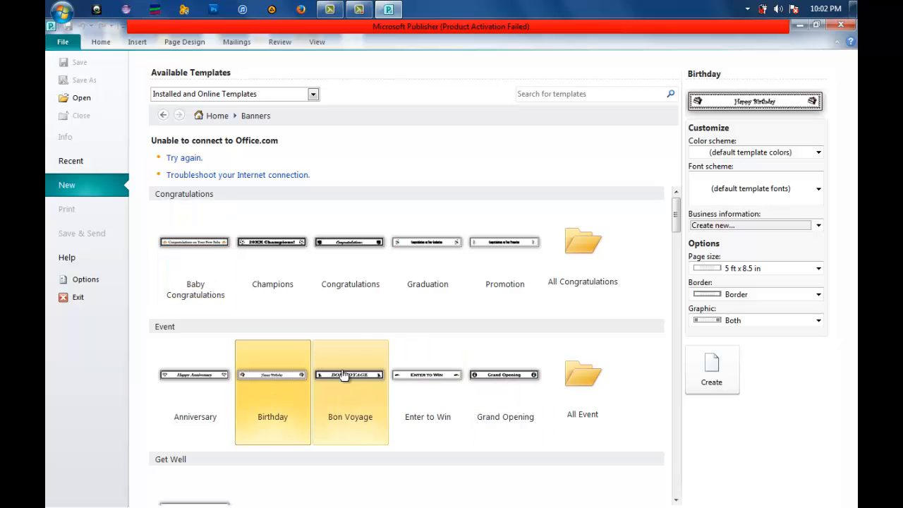
pyautogui.moveTo(350, 374)
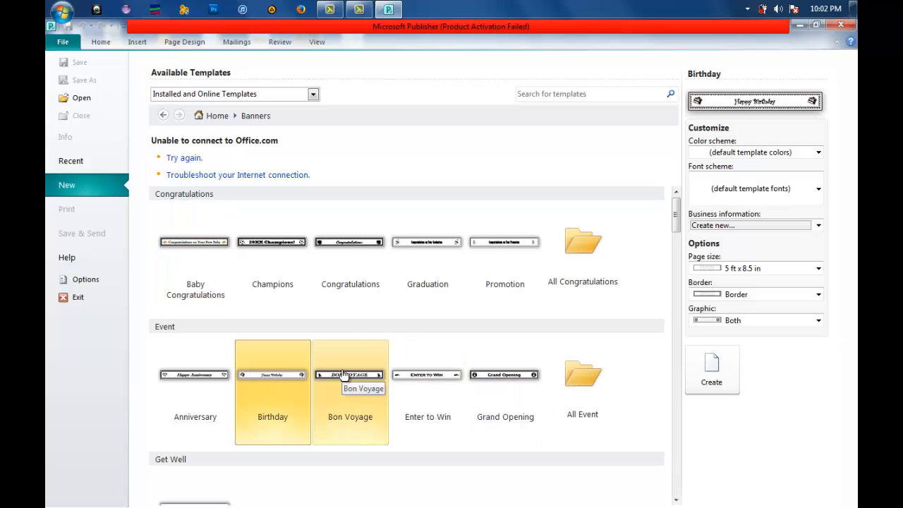
pyautogui.moveTo(725, 381)
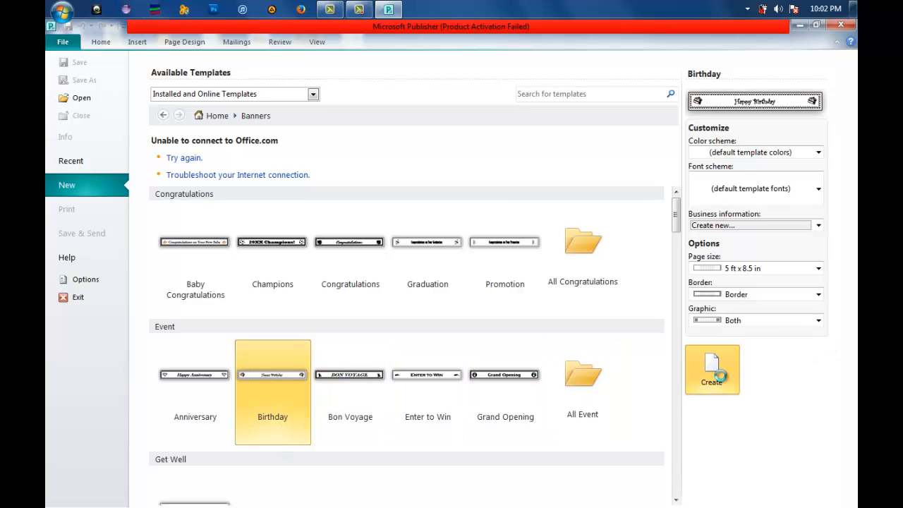
# Create a new publication from the Birthday banner template
pyautogui.click(712, 370)
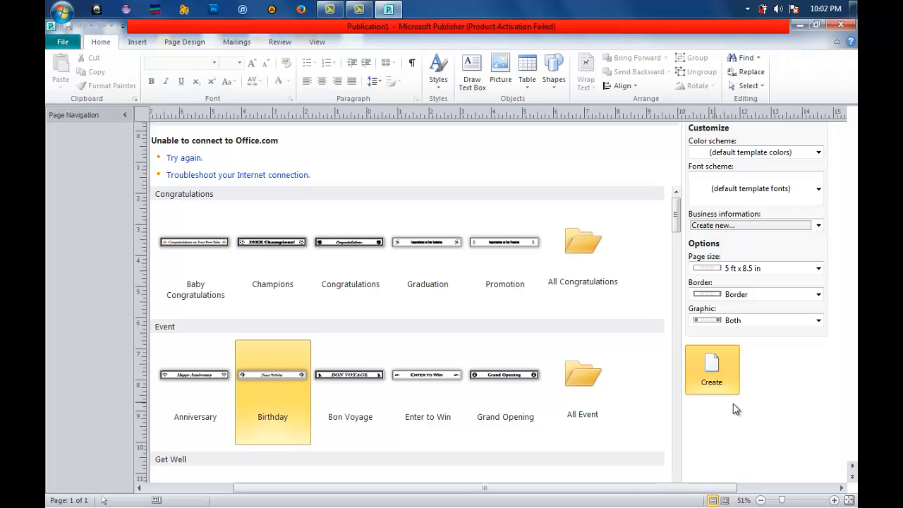
pyautogui.click(711, 370)
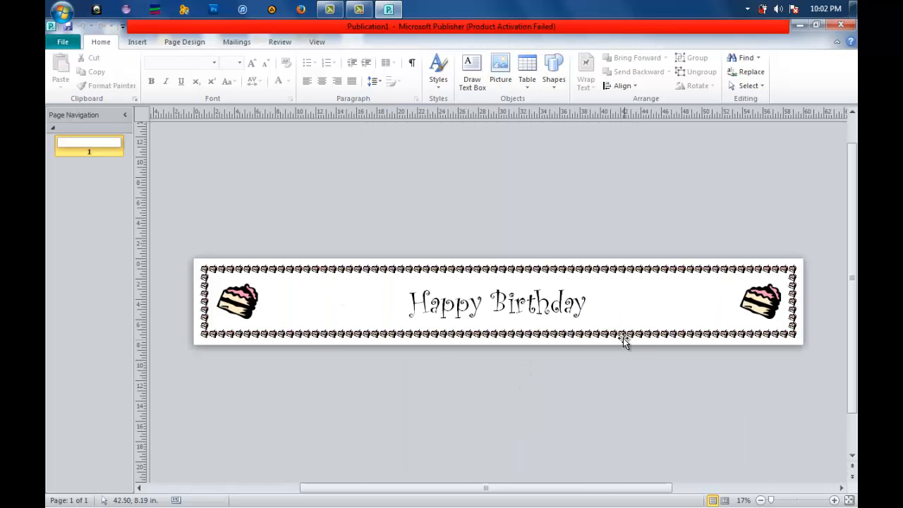
# Select the Happy Birthday text box between the cake pictures for editing
pyautogui.click(497, 302)
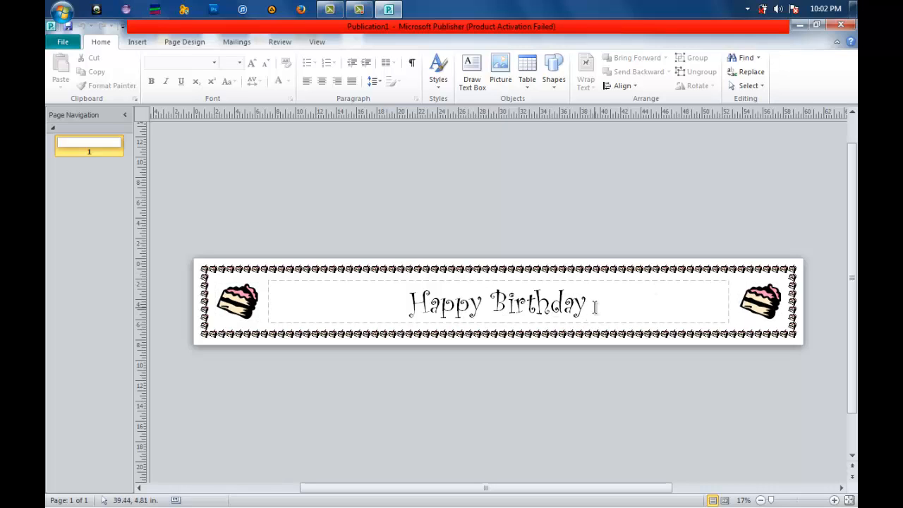
pyautogui.moveTo(592, 314)
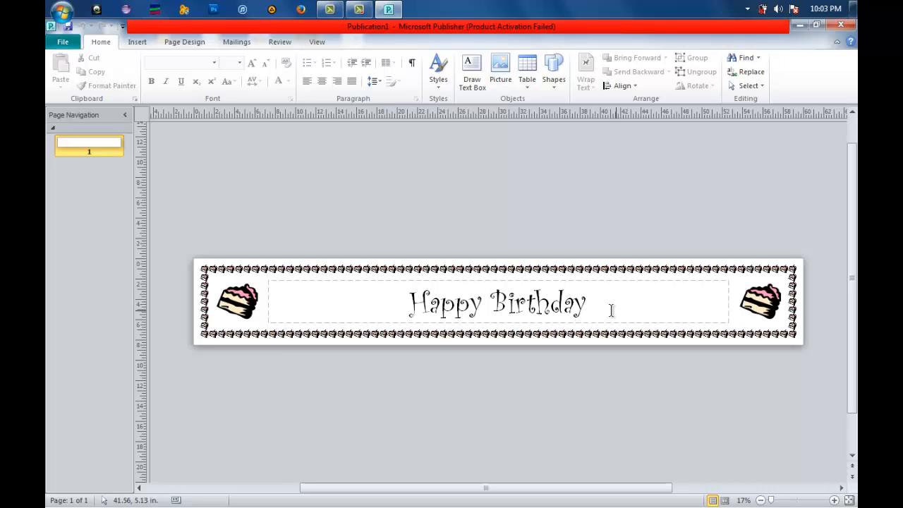
pyautogui.moveTo(593, 303)
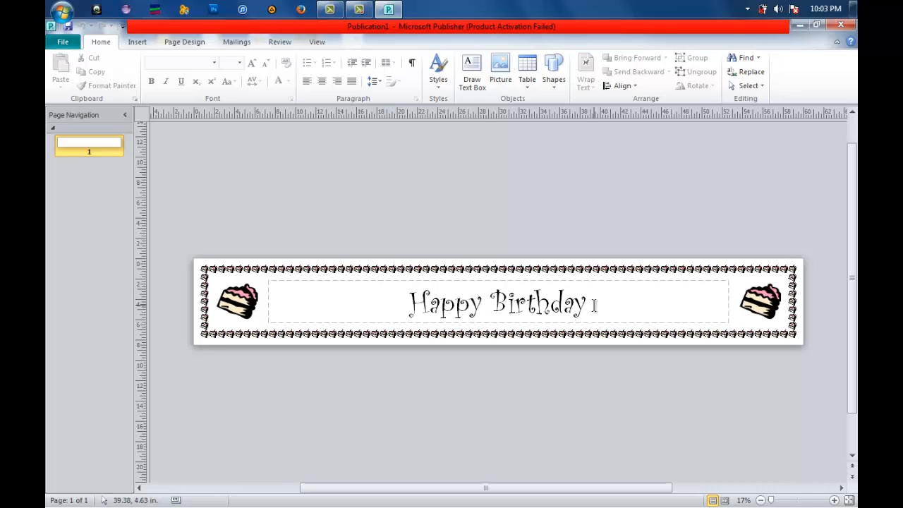
pyautogui.click(497, 302)
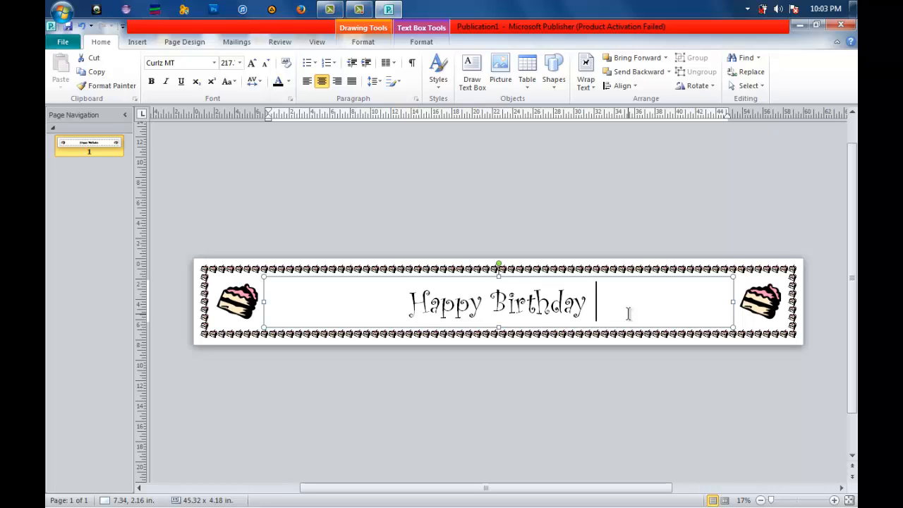
pyautogui.write('Kimp')
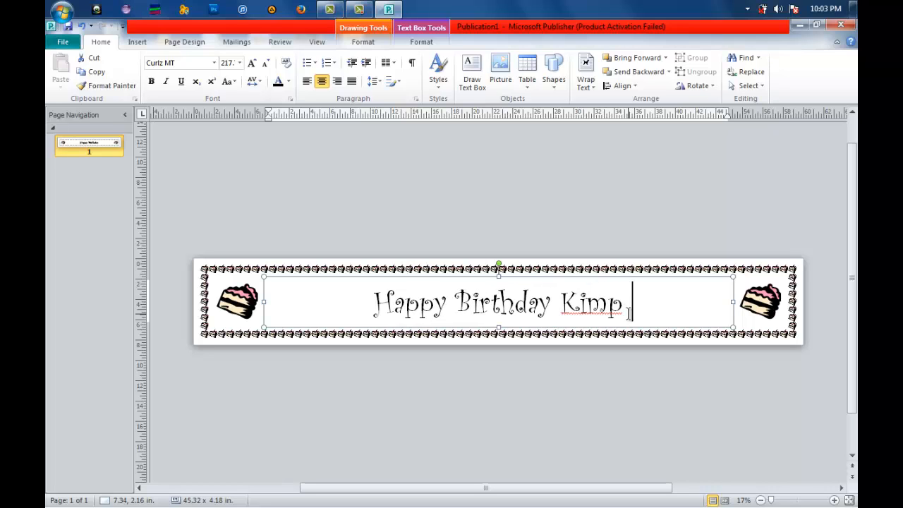
pyautogui.write('Je')
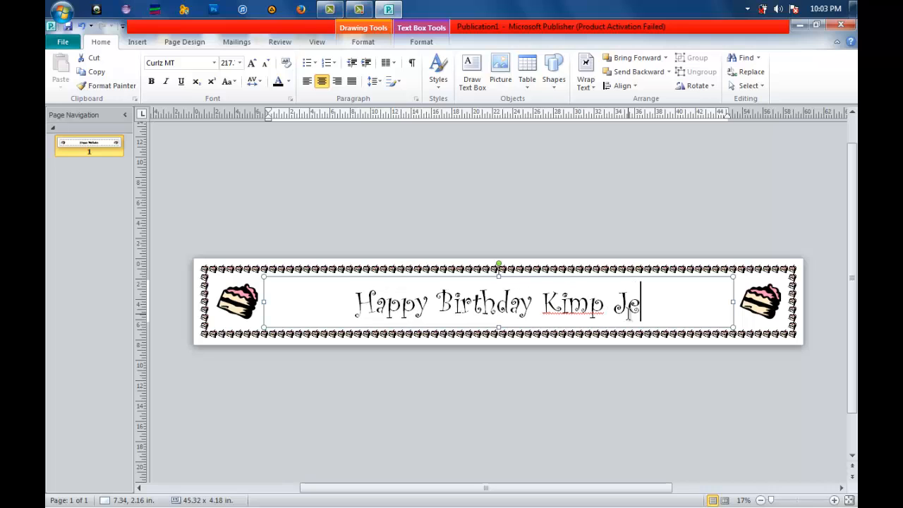
pyautogui.write('ldy')
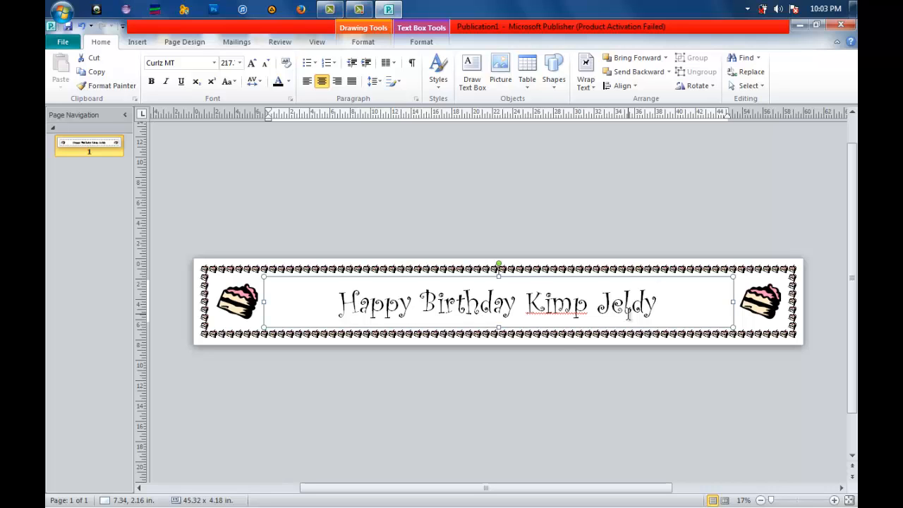
pyautogui.write('!!!')
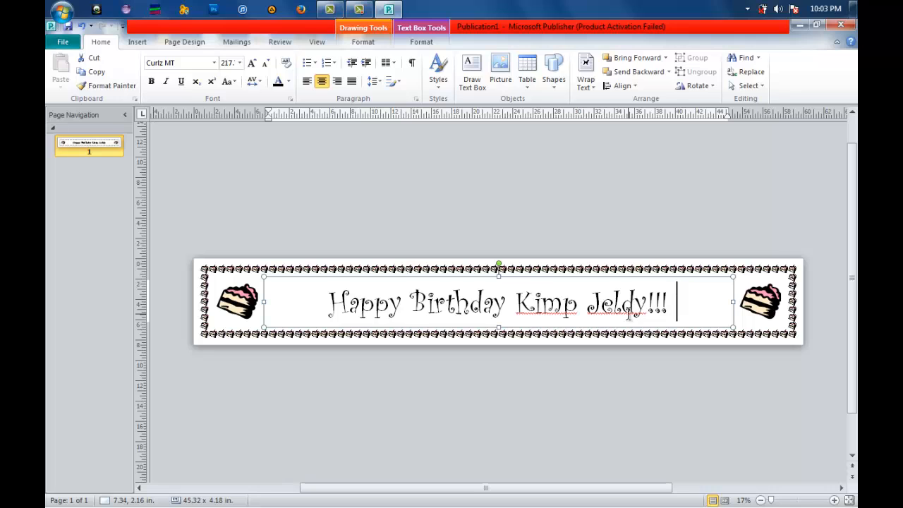
pyautogui.write('from')
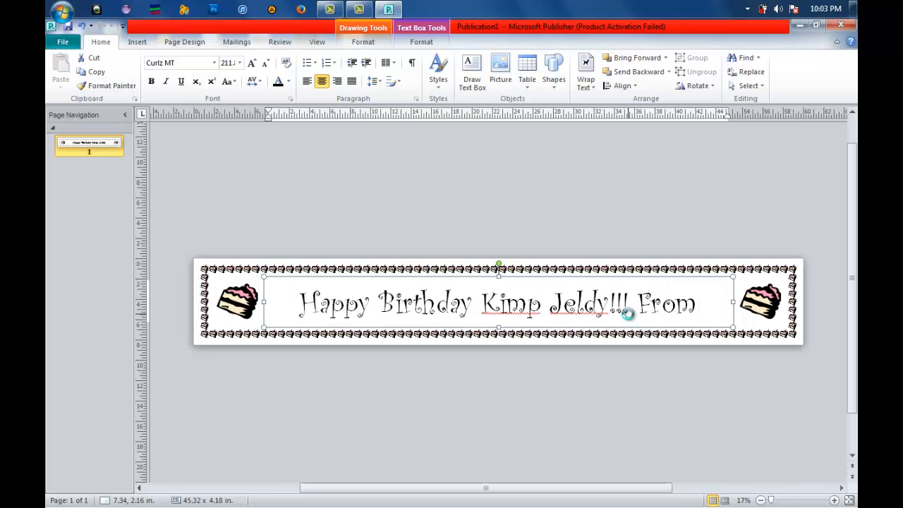
pyautogui.write('mama and')
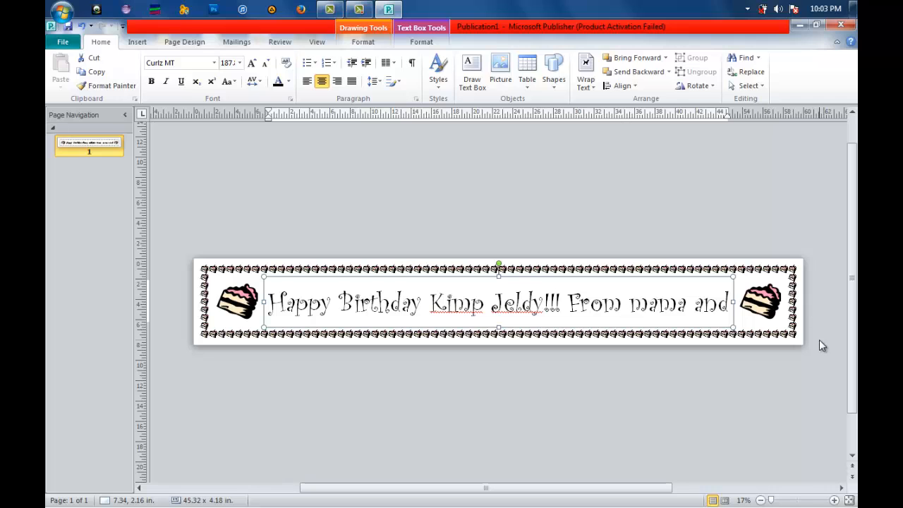
pyautogui.click(239, 62)
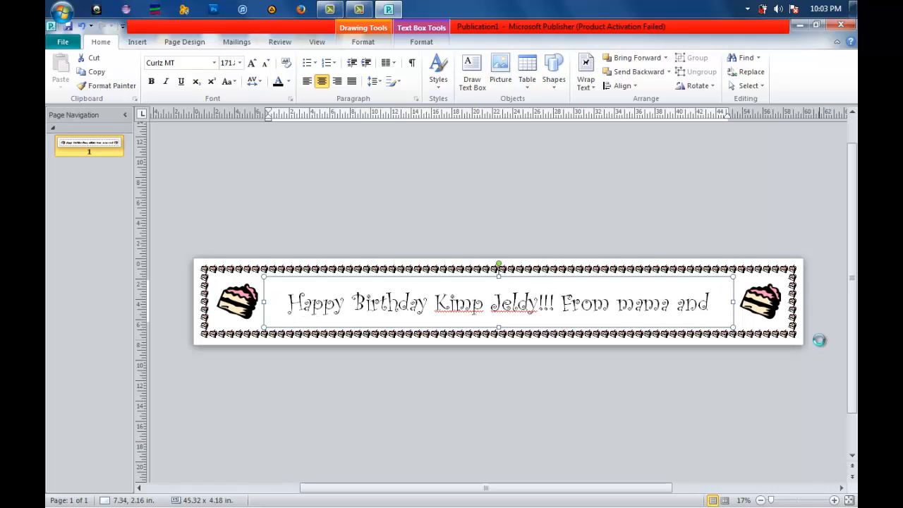
pyautogui.write('papa')
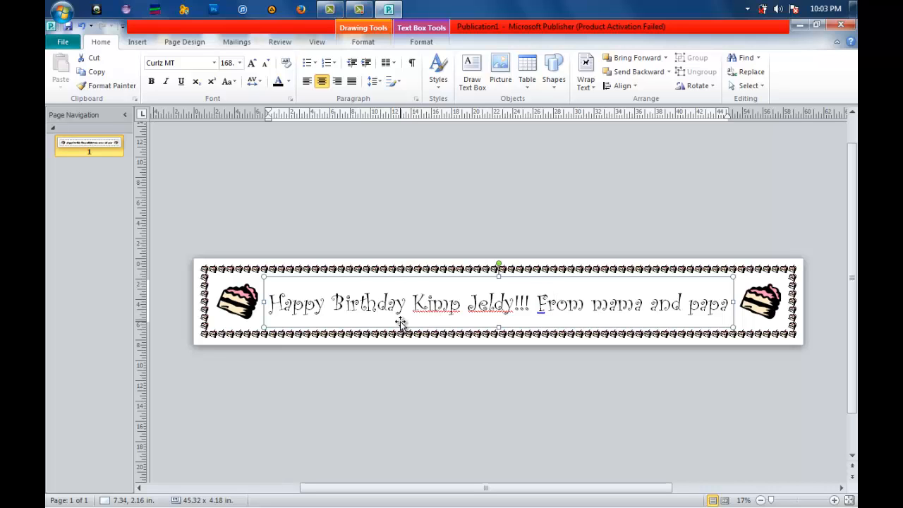
pyautogui.moveTo(307, 275)
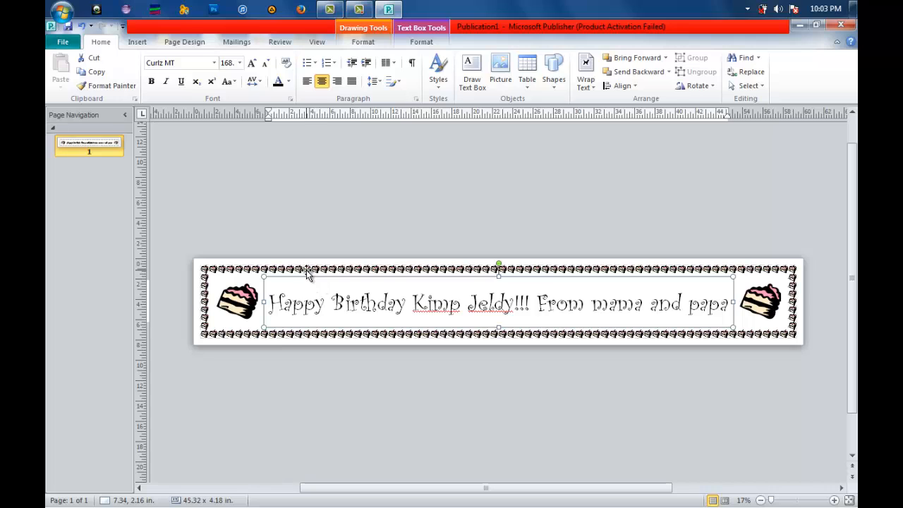
pyautogui.moveTo(251, 285)
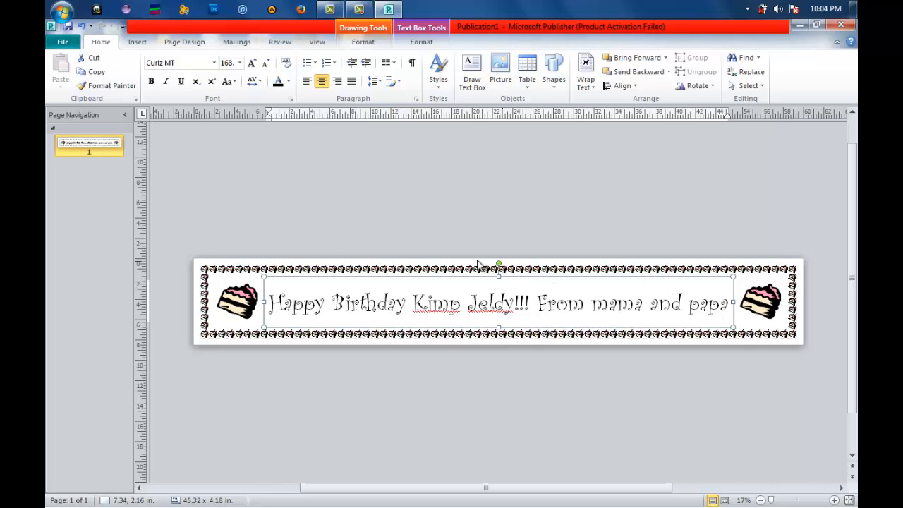
pyautogui.moveTo(844, 308)
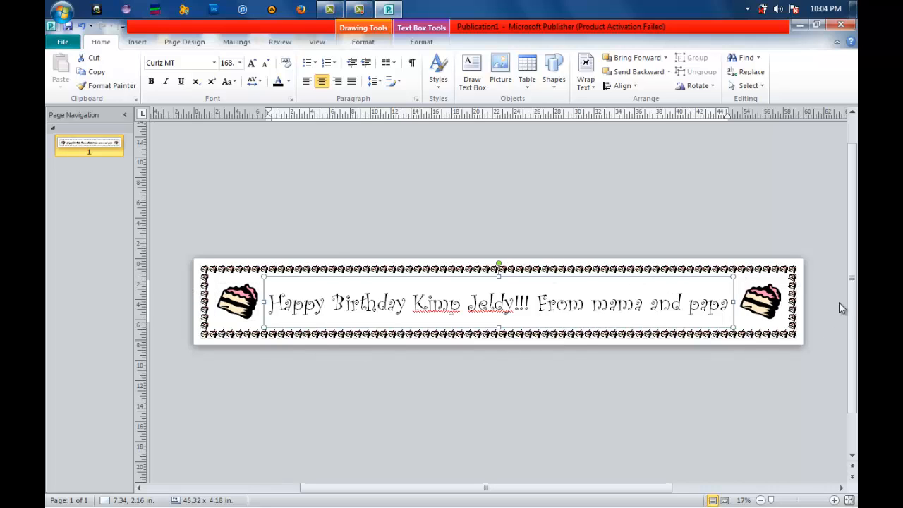
pyautogui.moveTo(836, 303)
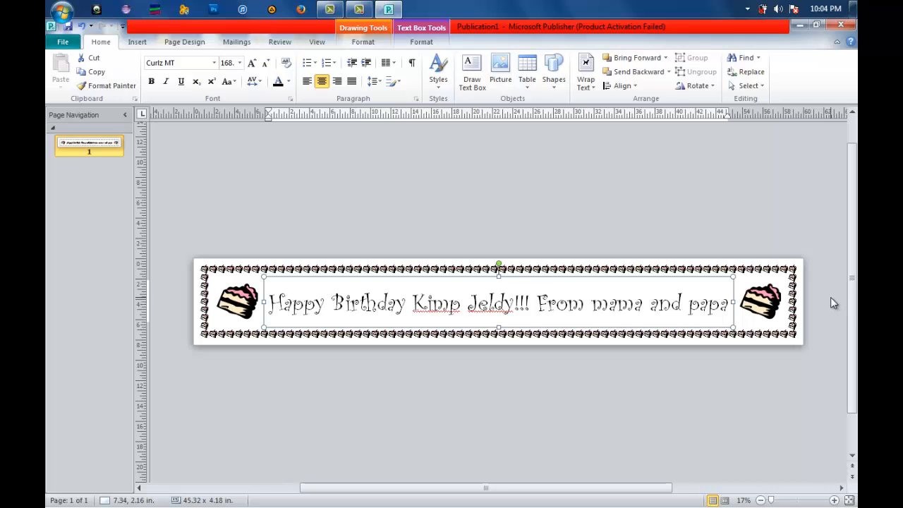
pyautogui.moveTo(181, 46)
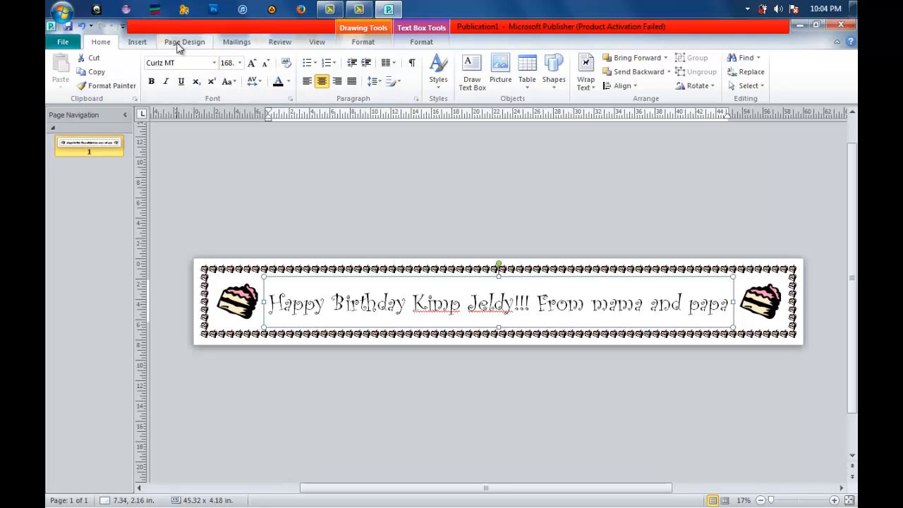
# Apply the light blue gradient page background from Page Design
pyautogui.click(184, 42)
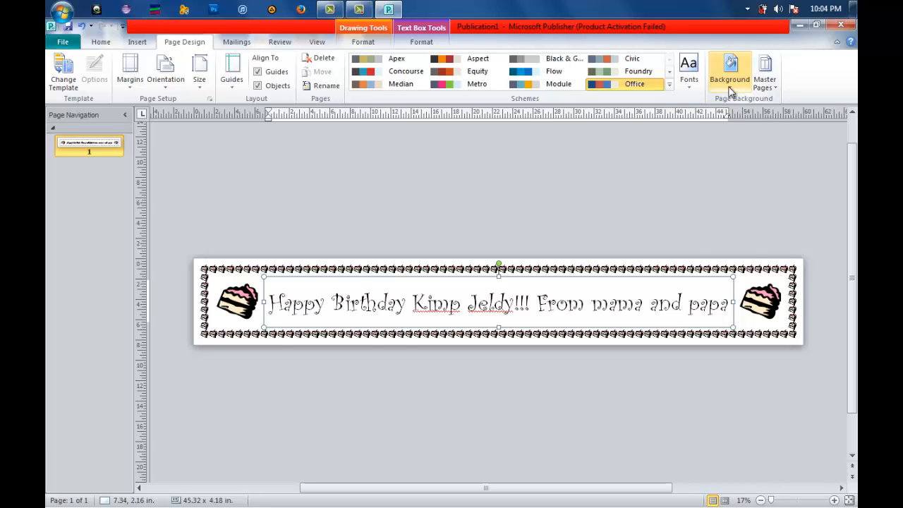
pyautogui.click(729, 70)
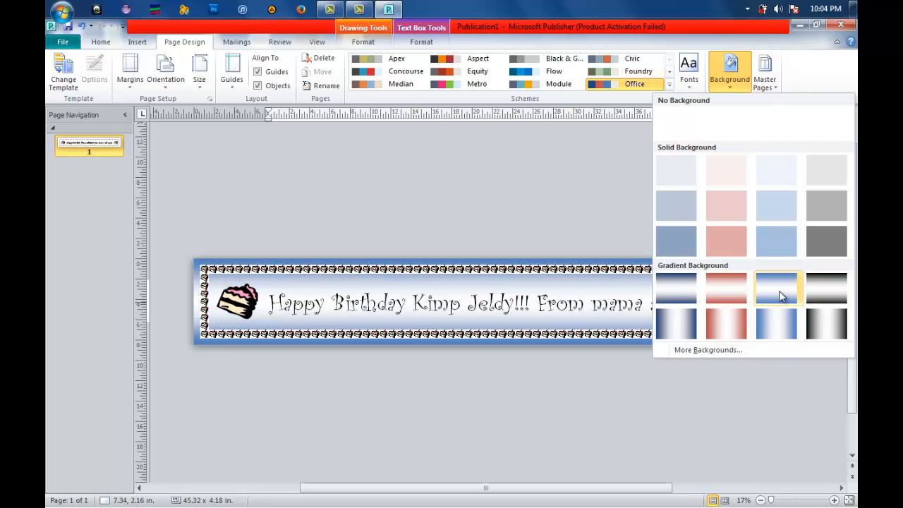
pyautogui.moveTo(776, 287)
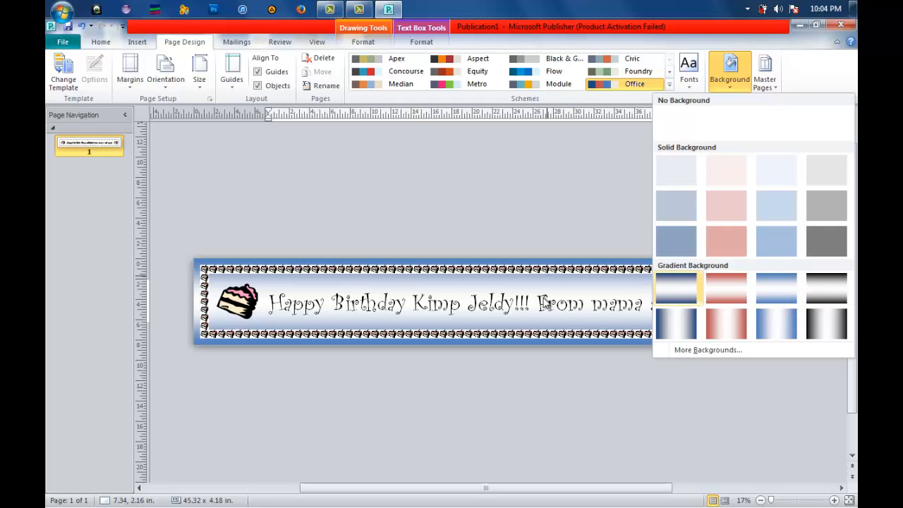
pyautogui.click(459, 302)
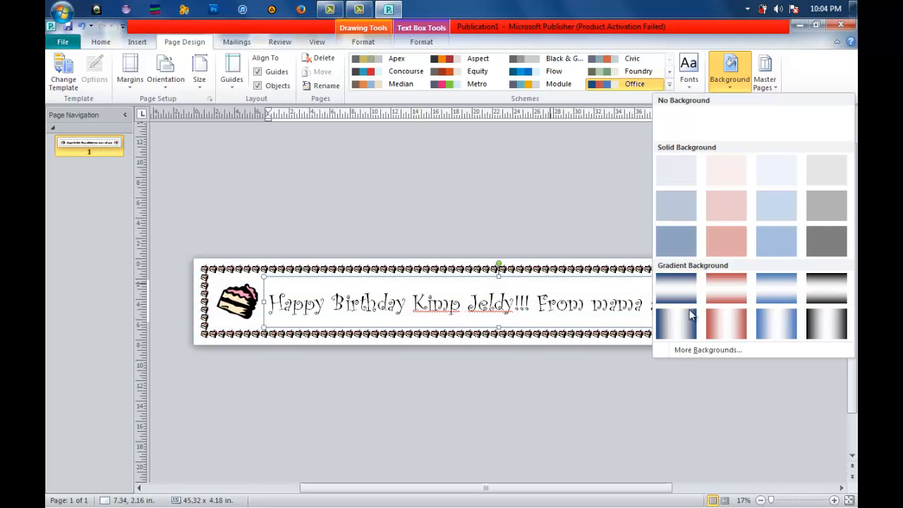
pyautogui.click(776, 288)
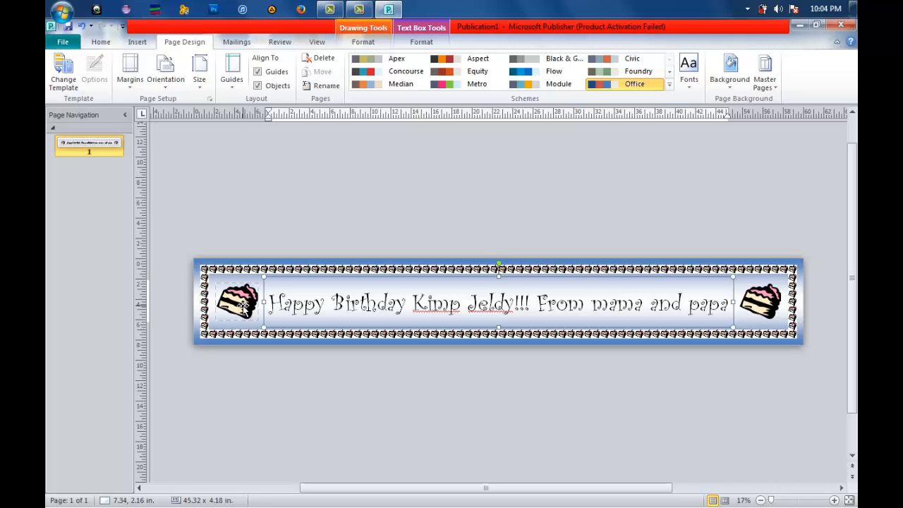
# Remove the left-hand cake picture, leaving only the right cake beside the greeting
pyautogui.click(237, 304)
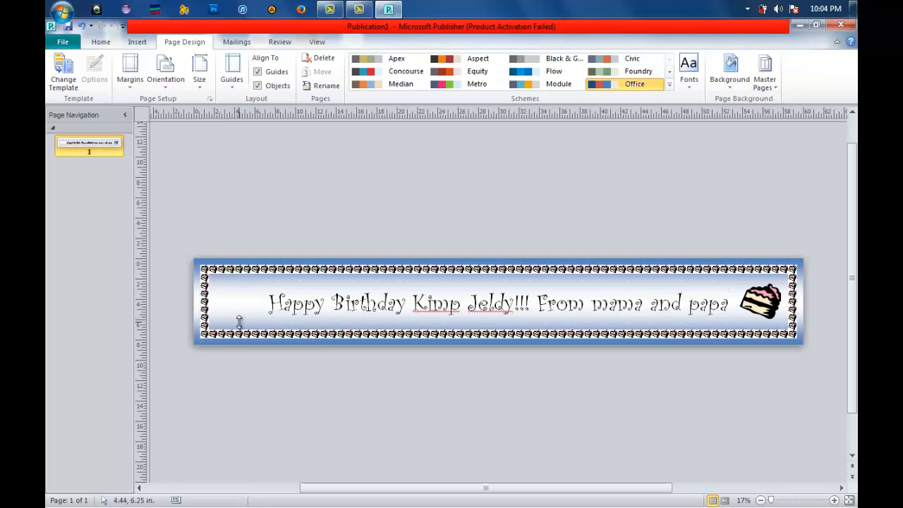
pyautogui.moveTo(233, 103)
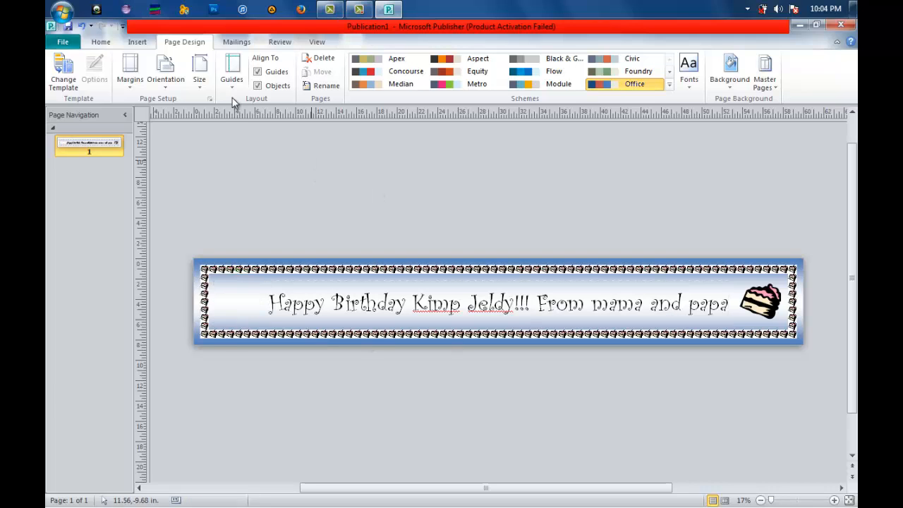
pyautogui.click(138, 42)
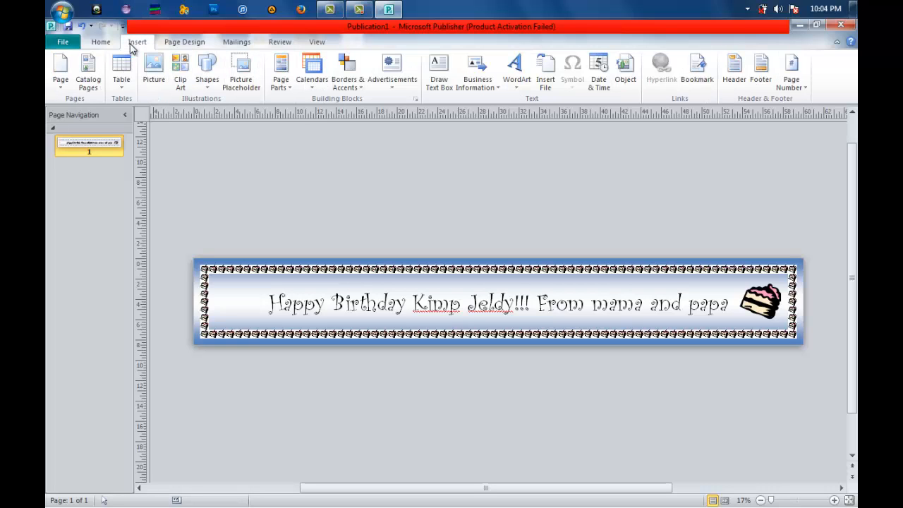
pyautogui.moveTo(181, 70)
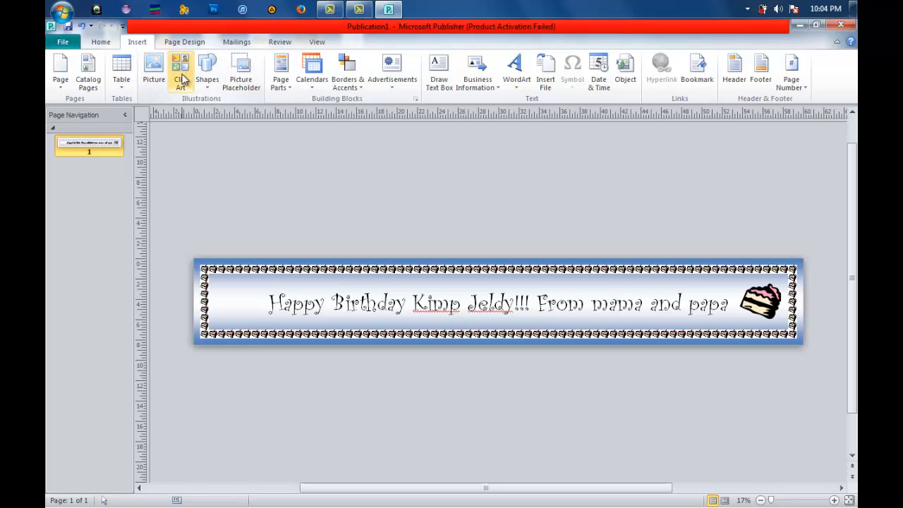
pyautogui.moveTo(154, 68)
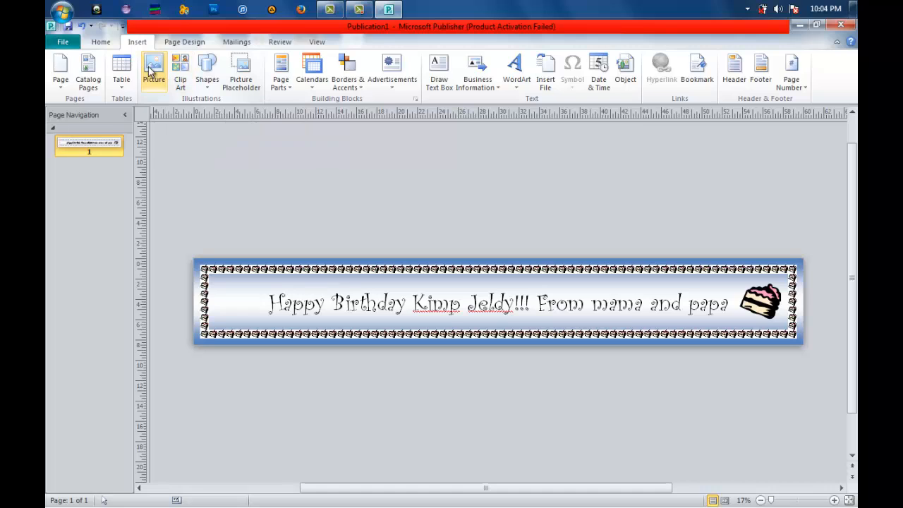
pyautogui.moveTo(153, 68)
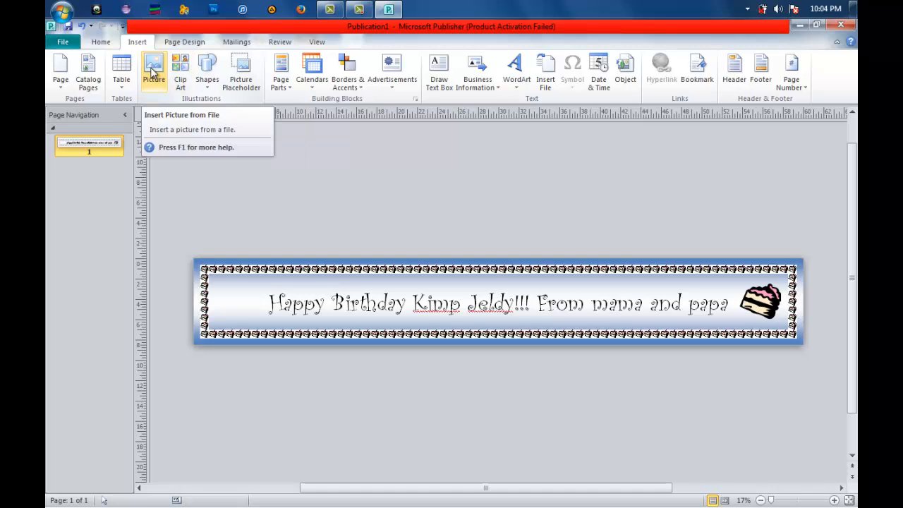
pyautogui.moveTo(181, 68)
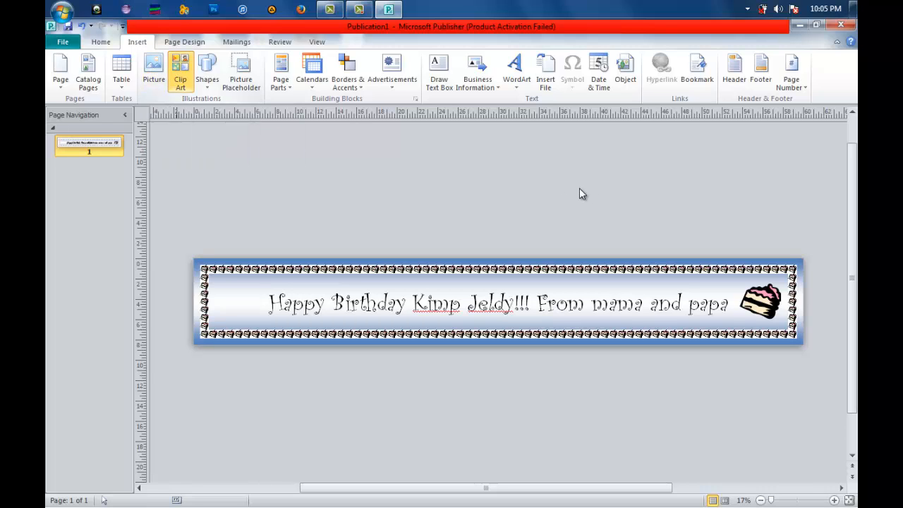
pyautogui.moveTo(788, 235)
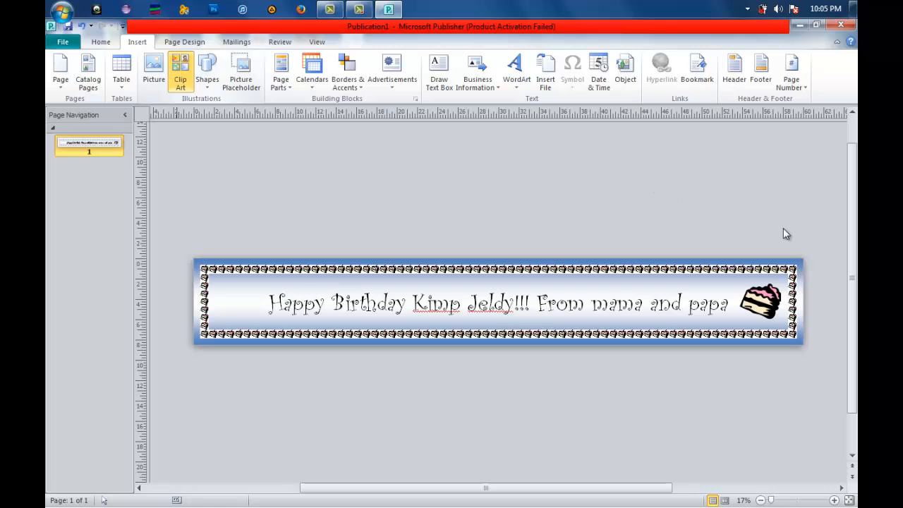
# Search the Clip Art pane for 'birthday' images
pyautogui.click(181, 70)
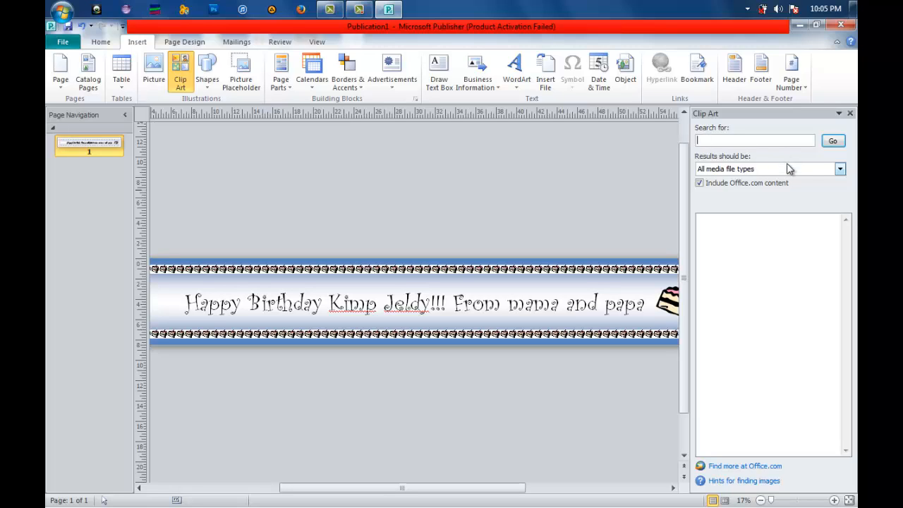
pyautogui.write('birthd')
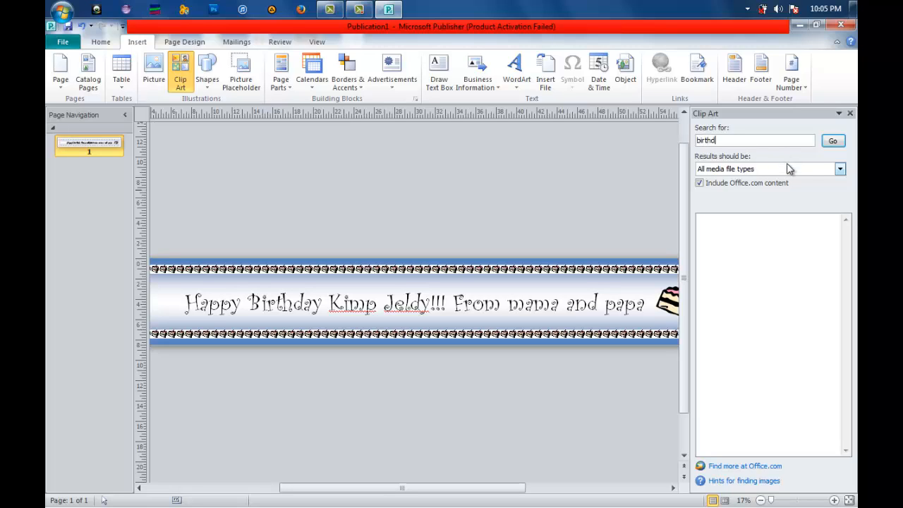
pyautogui.write('ay')
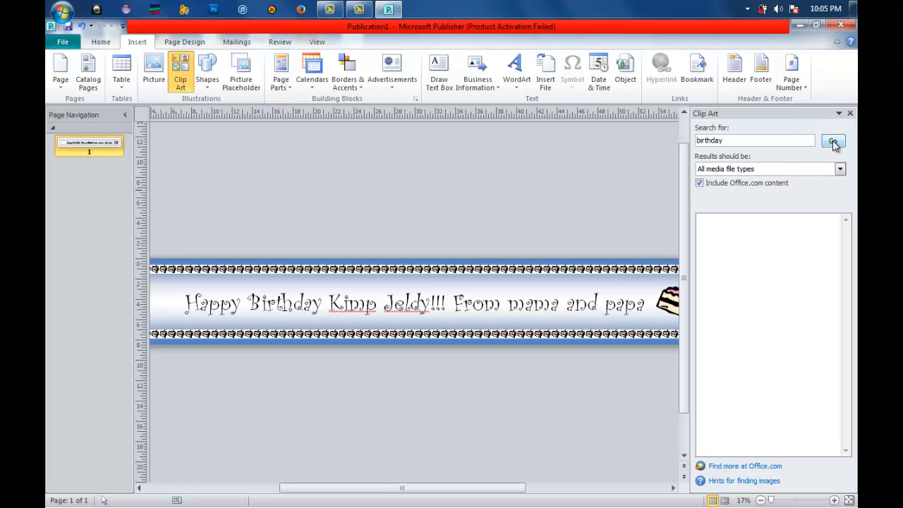
pyautogui.click(833, 141)
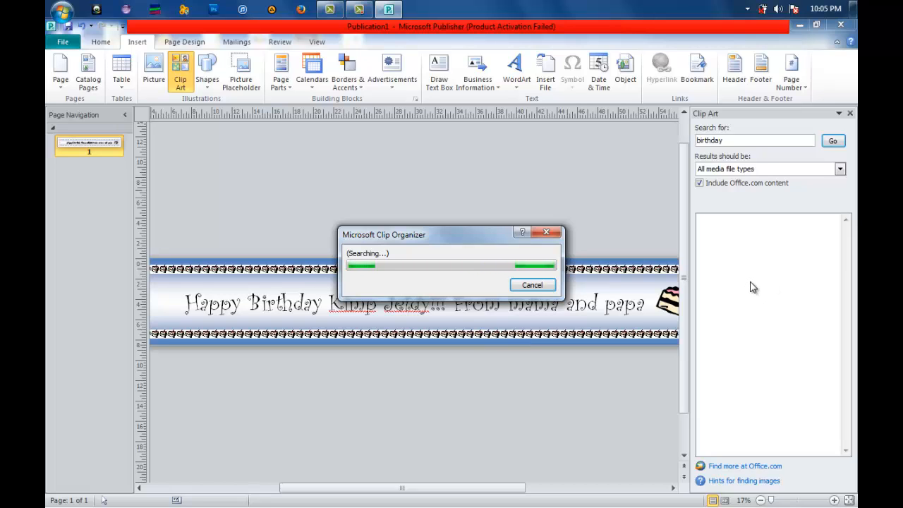
pyautogui.moveTo(437, 135)
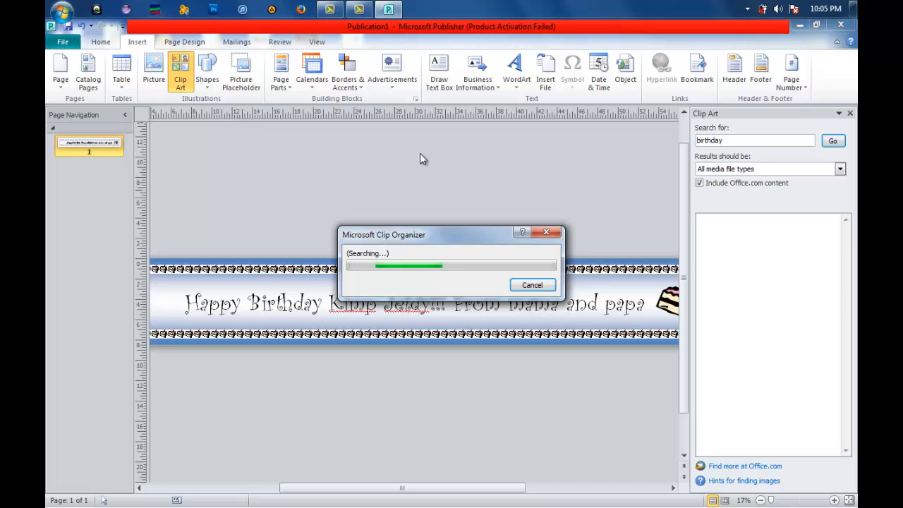
pyautogui.moveTo(600, 169)
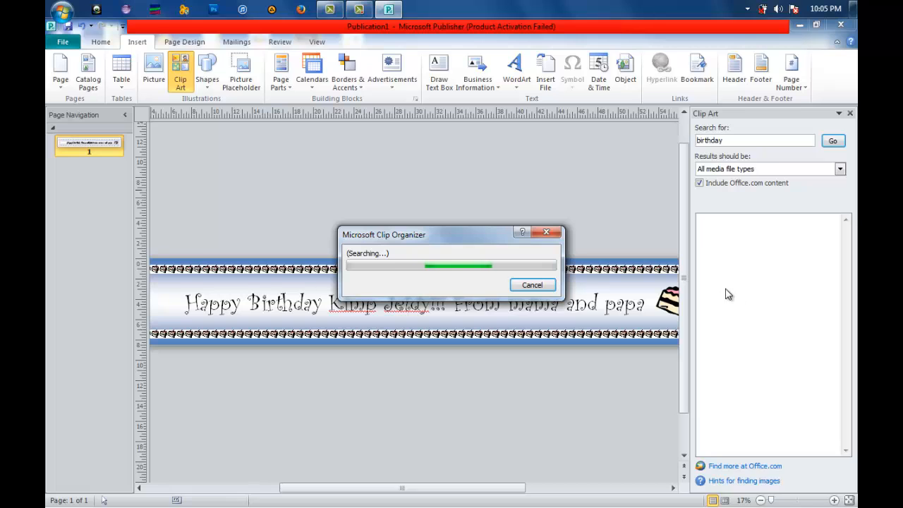
pyautogui.moveTo(717, 337)
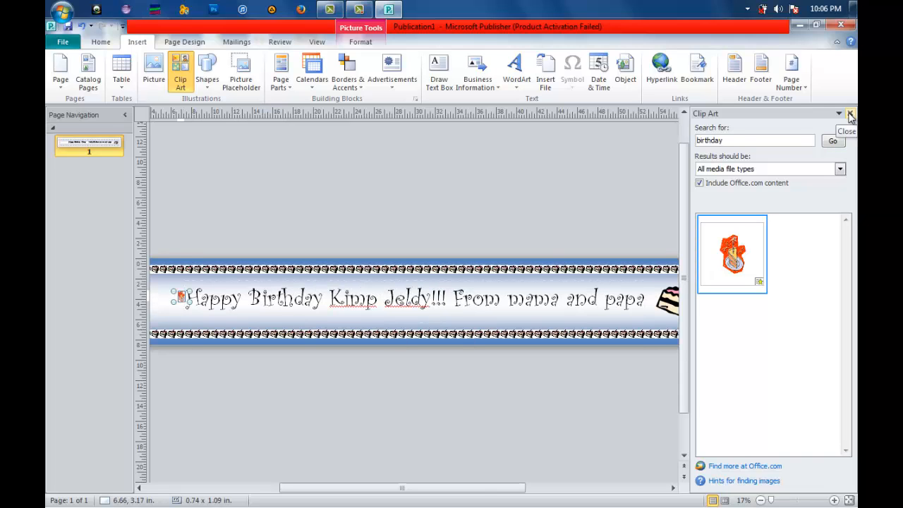
# Enlarge the birthday clip art at the left end and delete the right-hand cake picture
pyautogui.click(849, 114)
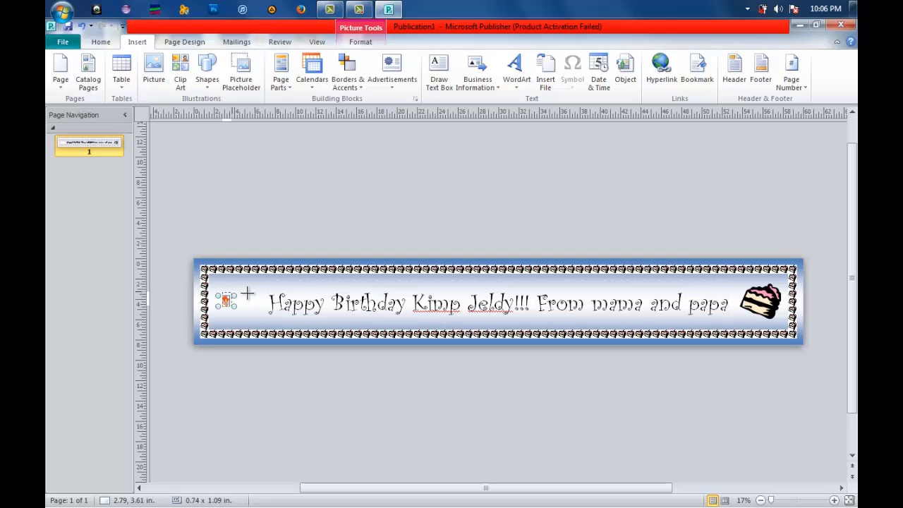
pyautogui.click(232, 300)
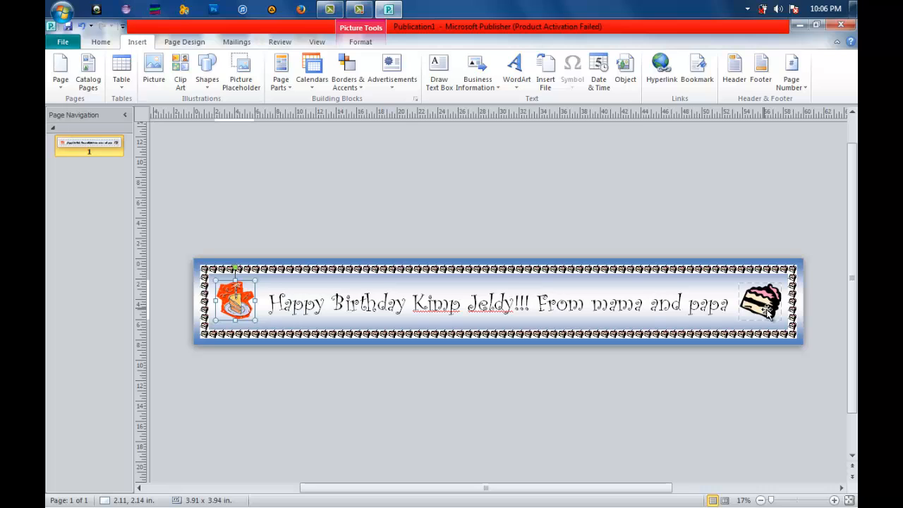
pyautogui.click(762, 303)
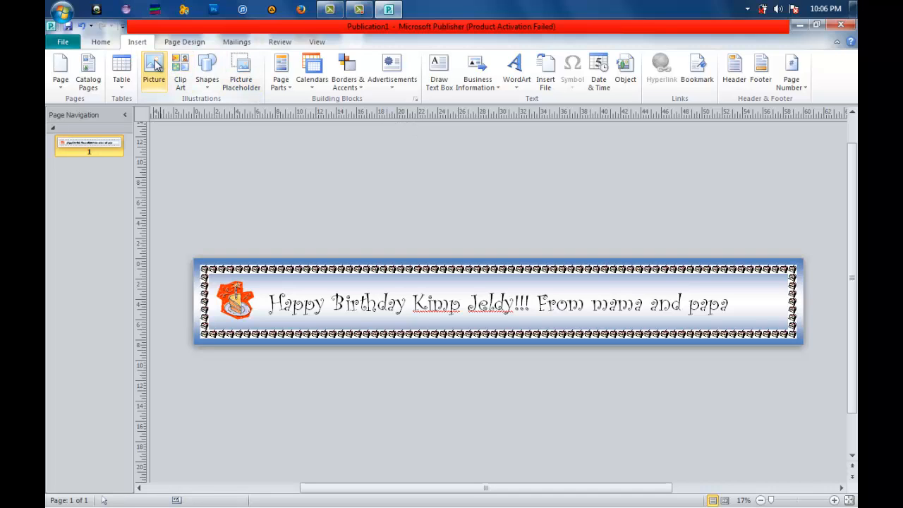
pyautogui.moveTo(474, 235)
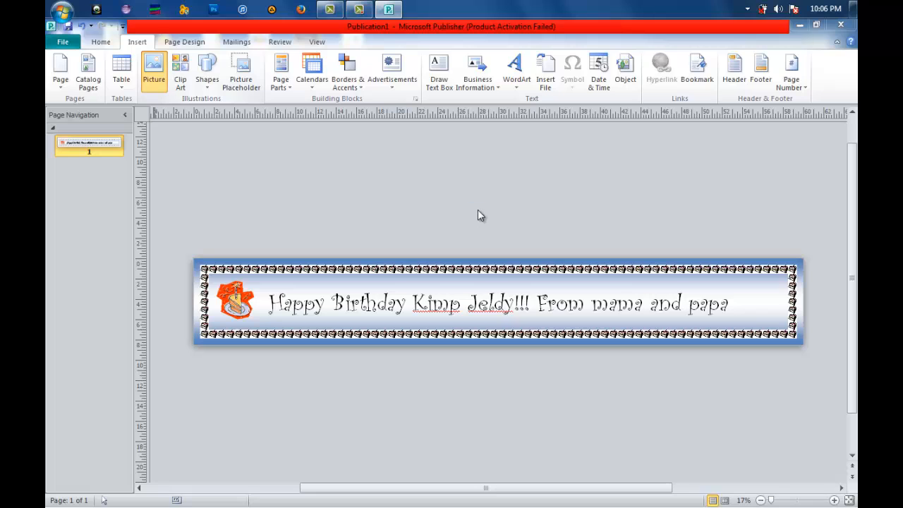
pyautogui.moveTo(548, 206)
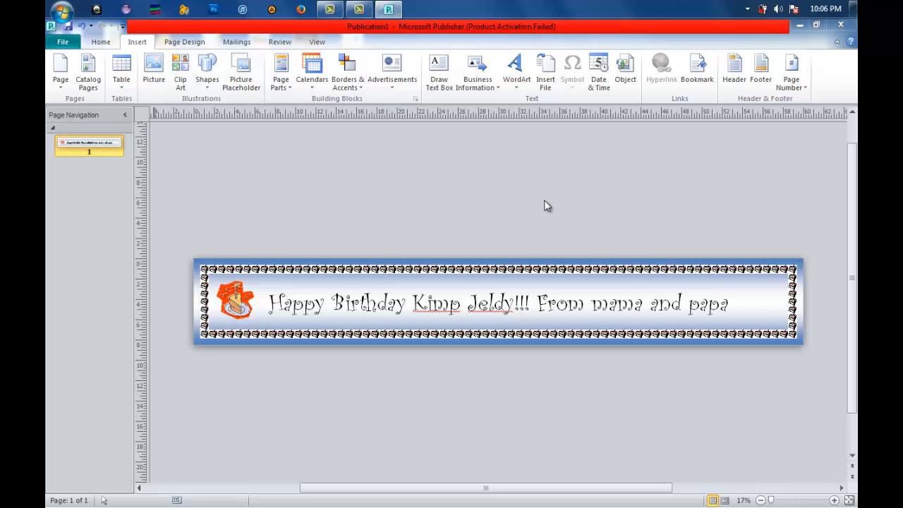
# Insert balloon.jpg from the Pictures library over the middle of the greeting
pyautogui.click(152, 68)
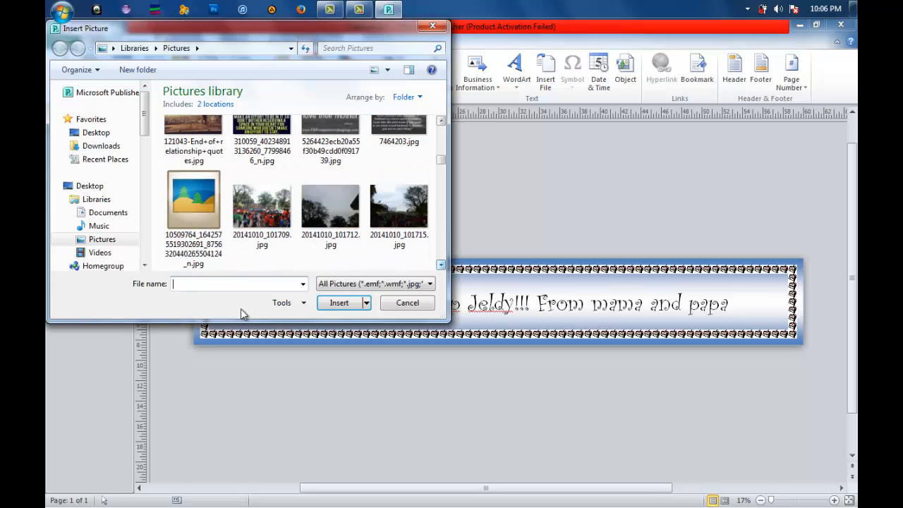
pyautogui.write('ba')
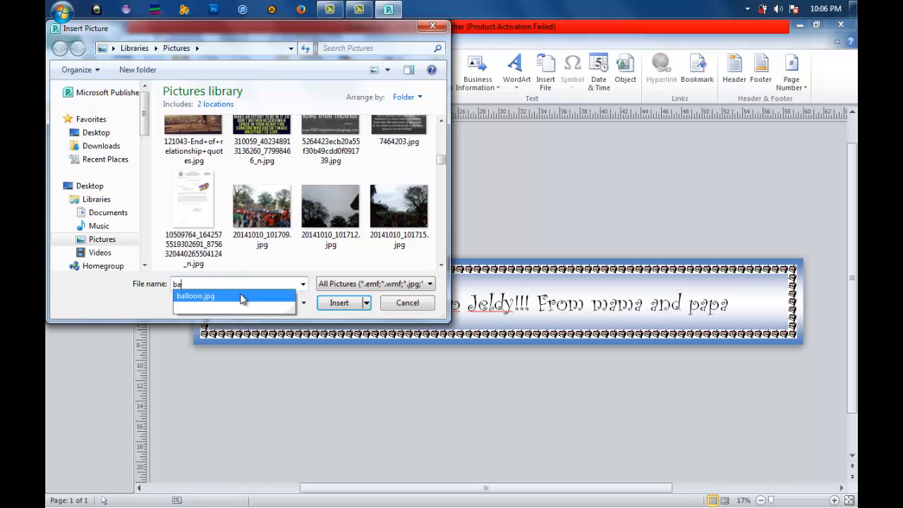
pyautogui.click(195, 296)
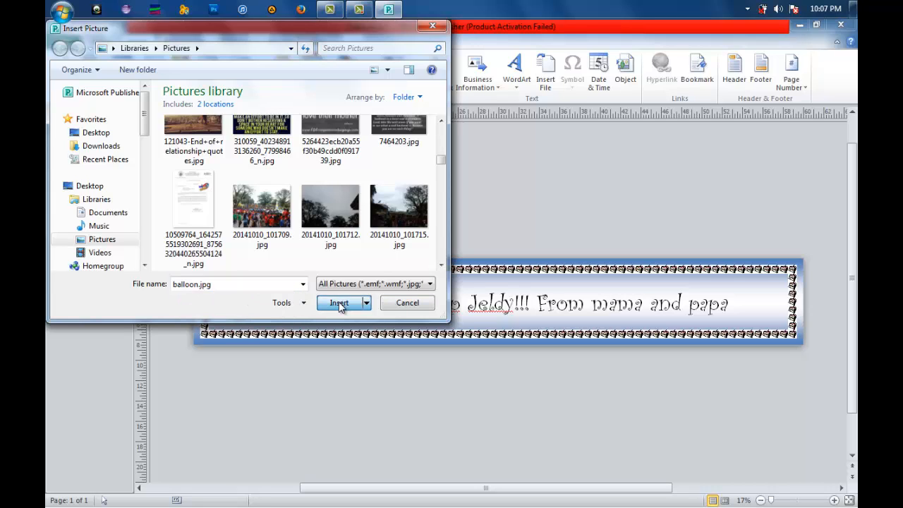
pyautogui.click(338, 302)
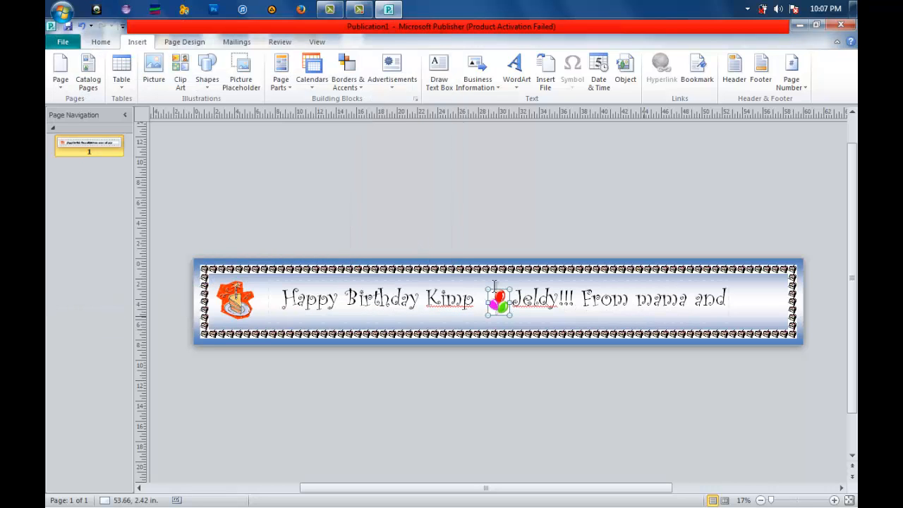
pyautogui.click(497, 302)
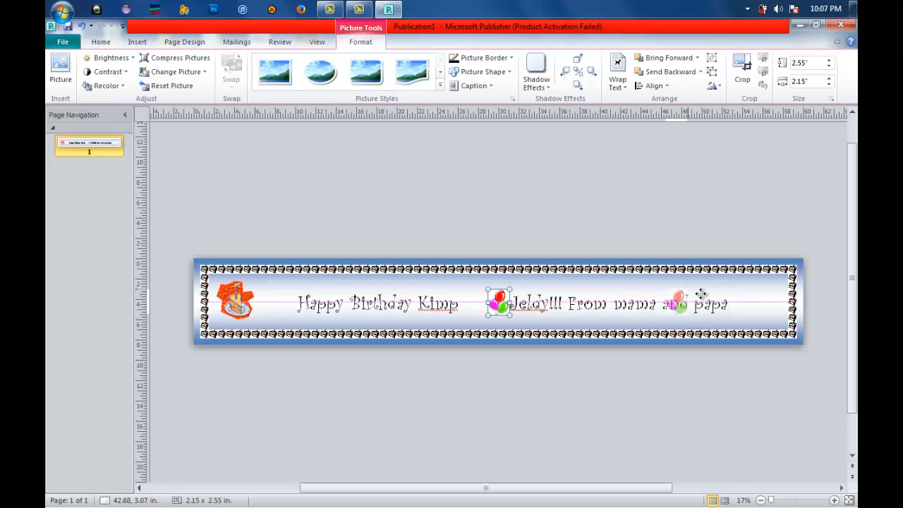
# Move the balloon picture to the banner's right end and enlarge it there
pyautogui.moveTo(676, 304); pyautogui.dragTo(760, 304)
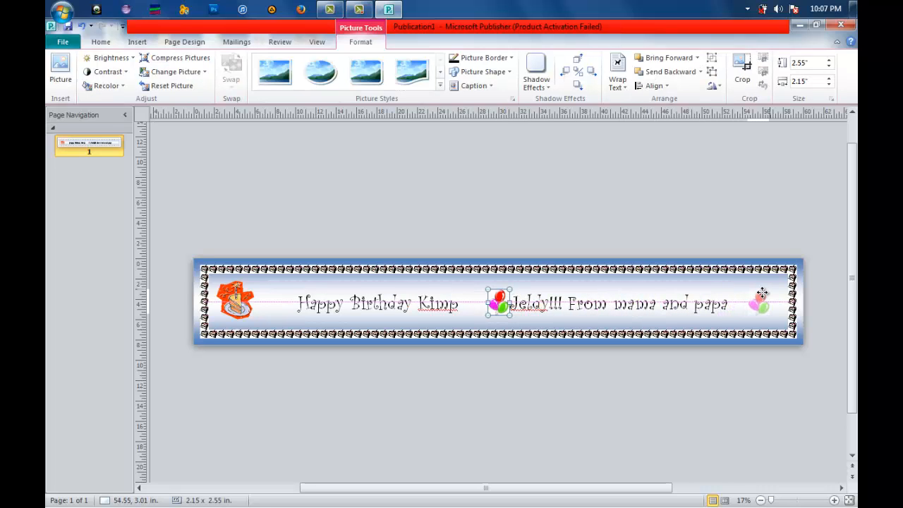
pyautogui.moveTo(497, 303); pyautogui.dragTo(762, 303)
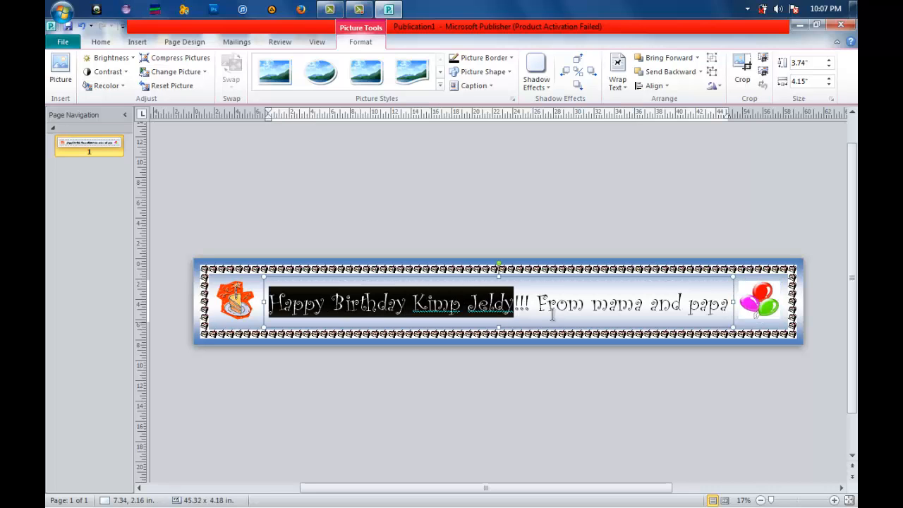
# Colour the whole selected greeting text red from the Standard Colors
pyautogui.click(494, 303)
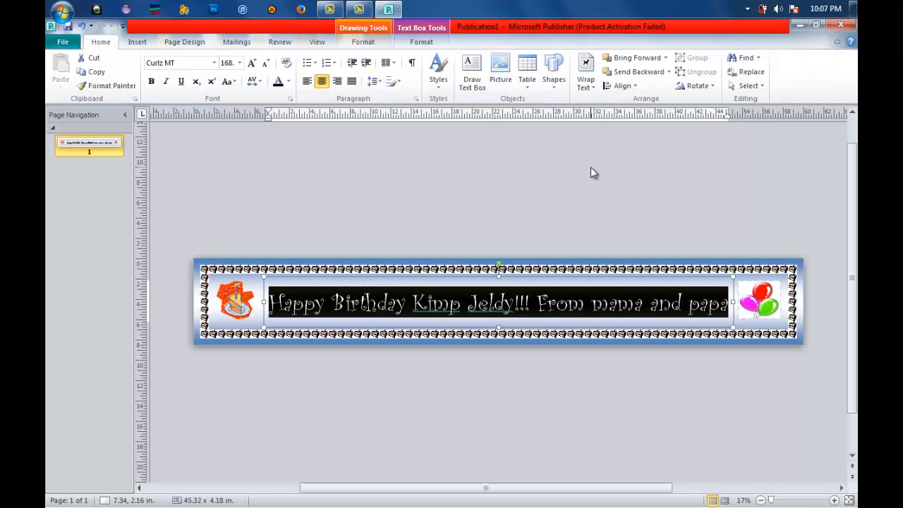
pyautogui.moveTo(522, 223)
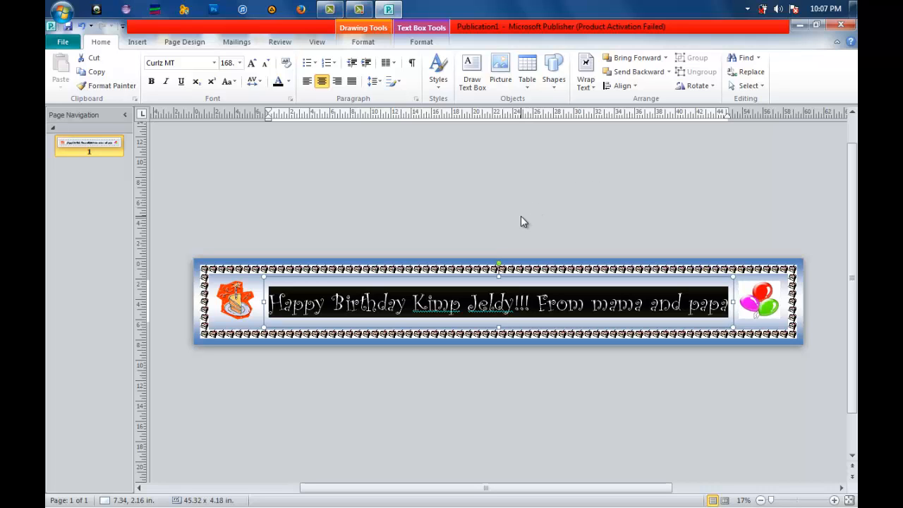
pyautogui.click(288, 80)
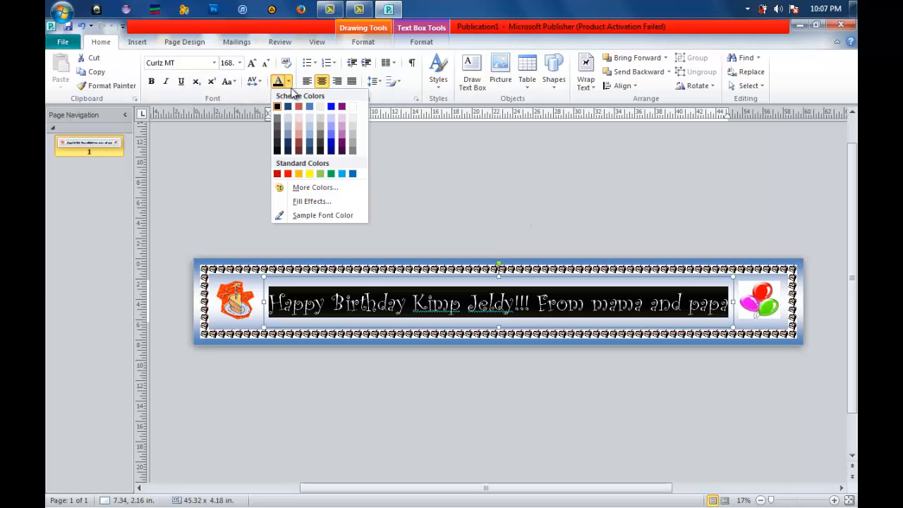
pyautogui.click(298, 174)
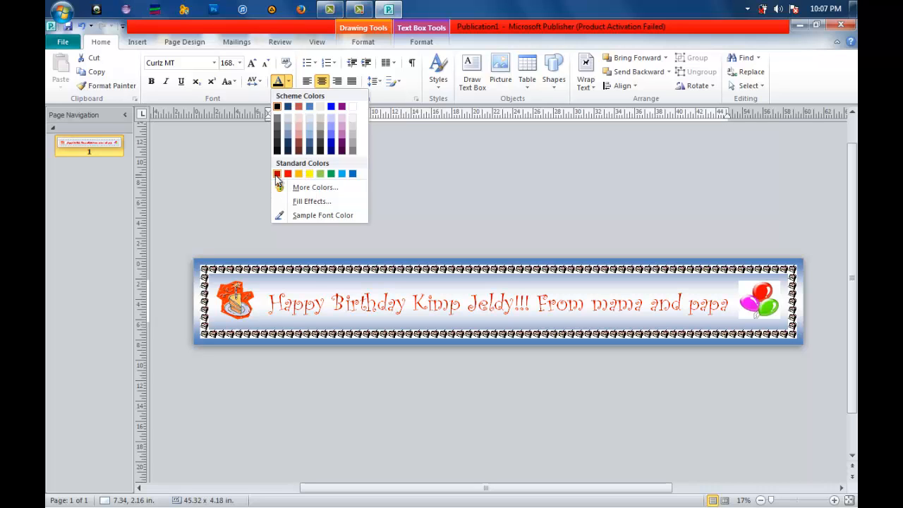
pyautogui.moveTo(278, 174)
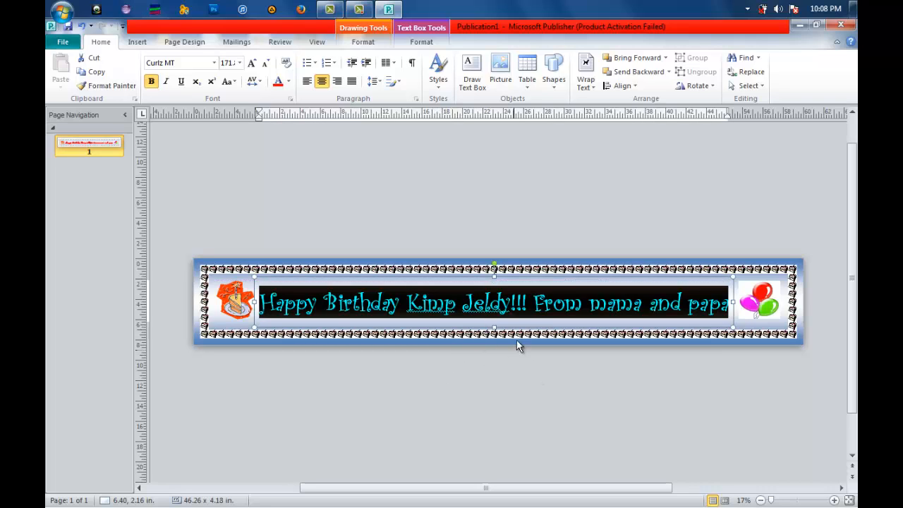
pyautogui.moveTo(548, 381)
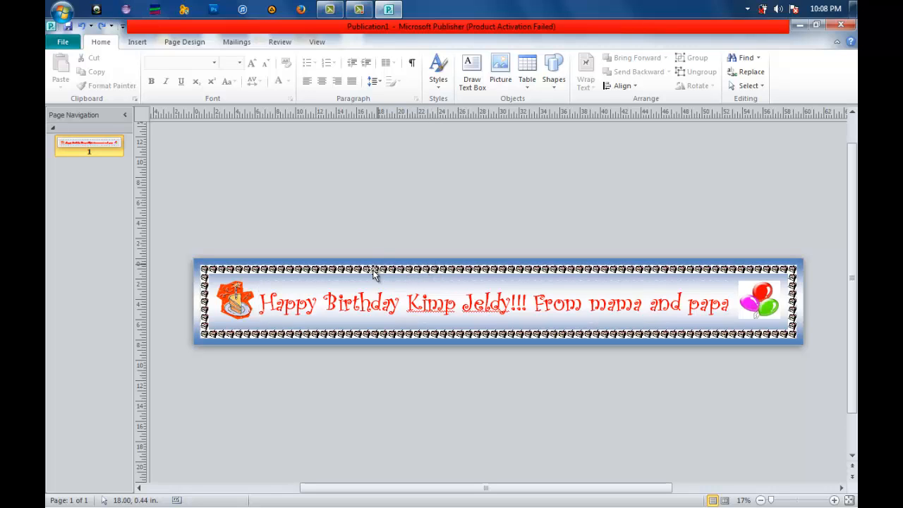
pyautogui.moveTo(209, 332)
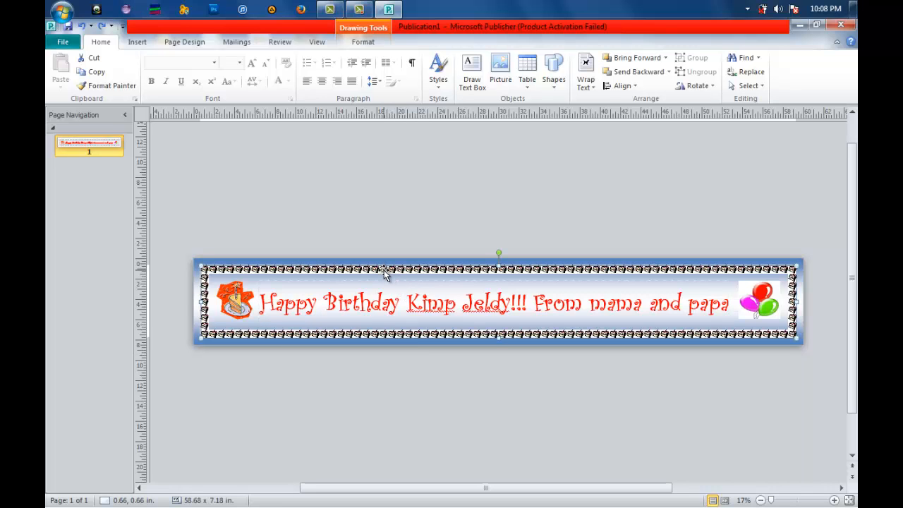
# Bring up Format AutoShape for the banner border shape from its context menu
pyautogui.rightClick(384, 274)
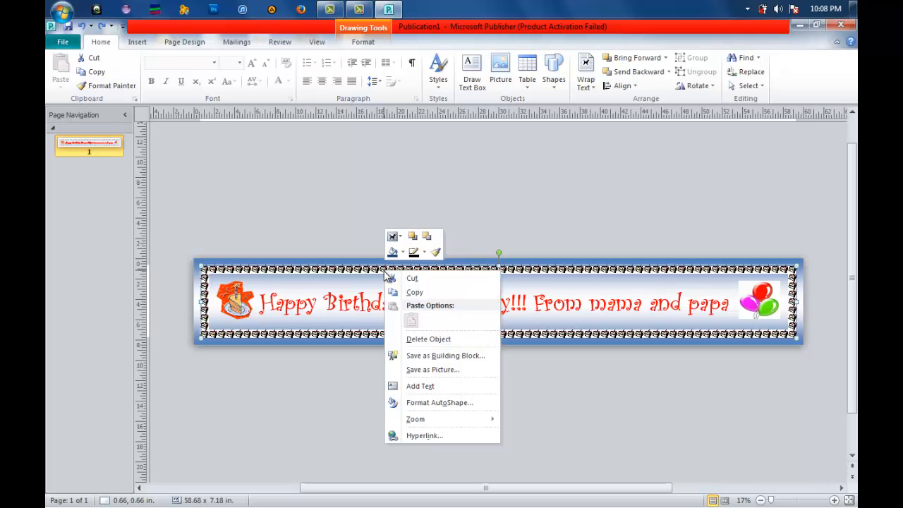
pyautogui.moveTo(439, 402)
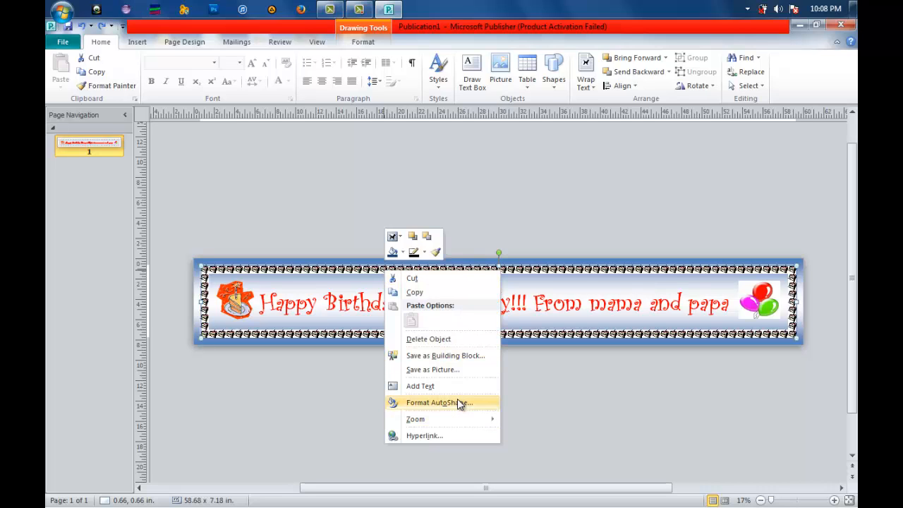
pyautogui.moveTo(451, 404)
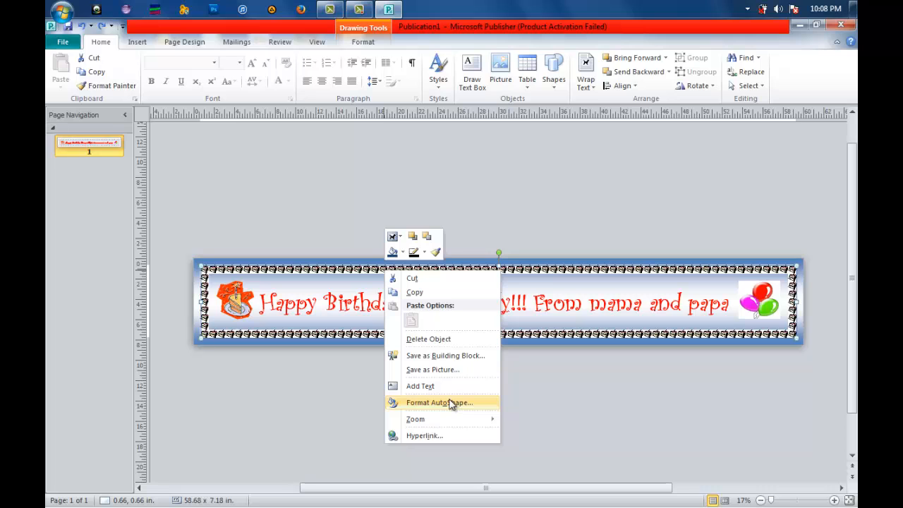
pyautogui.click(452, 404)
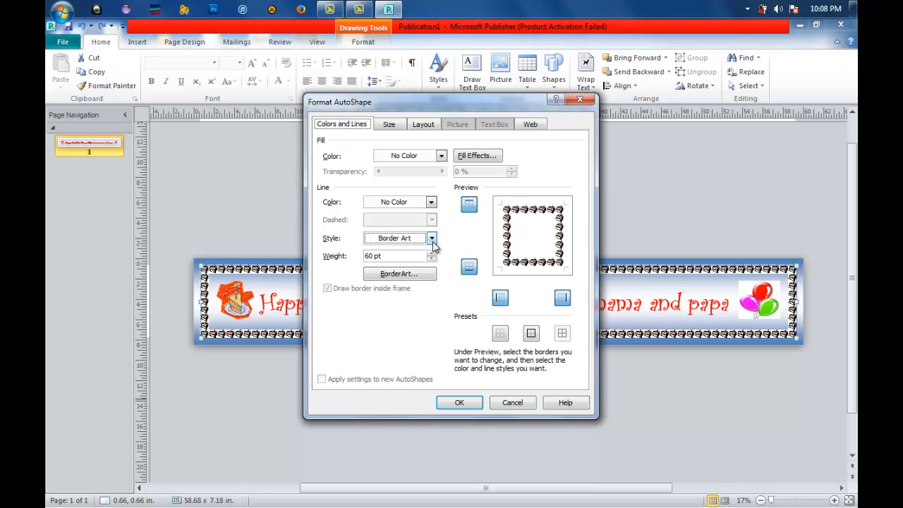
pyautogui.moveTo(400, 274)
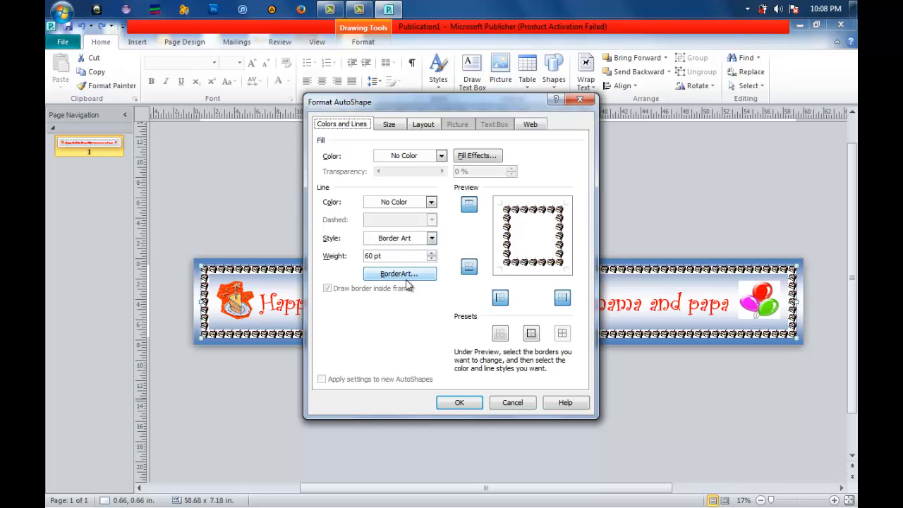
# Choose Candy Corn from the BorderArt gallery and confirm it
pyautogui.click(400, 273)
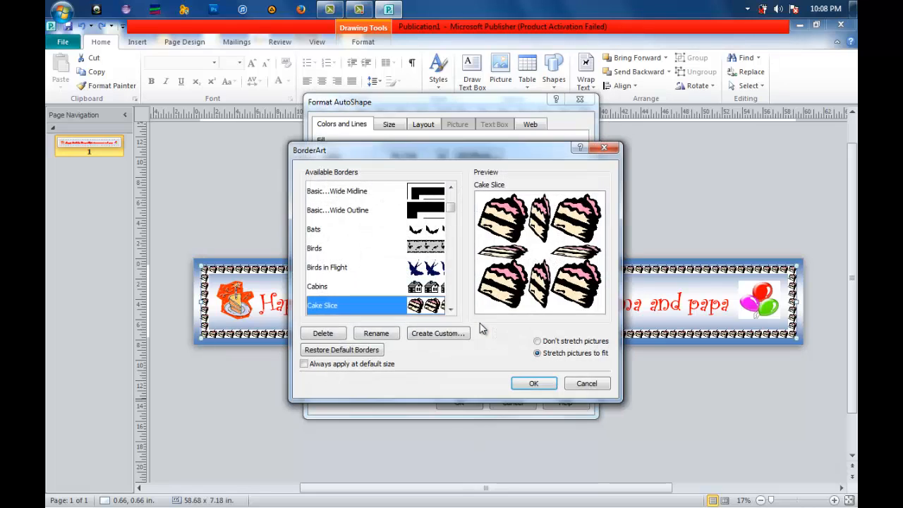
pyautogui.moveTo(452, 322)
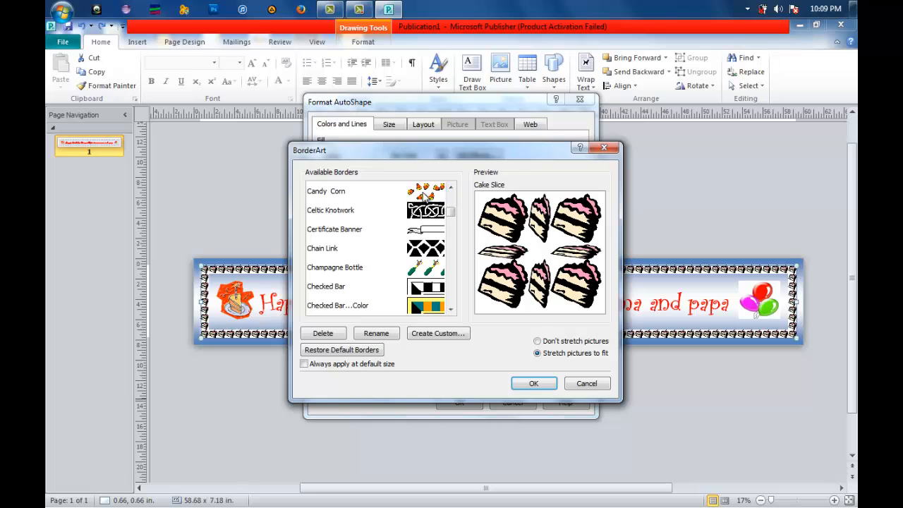
pyautogui.click(326, 192)
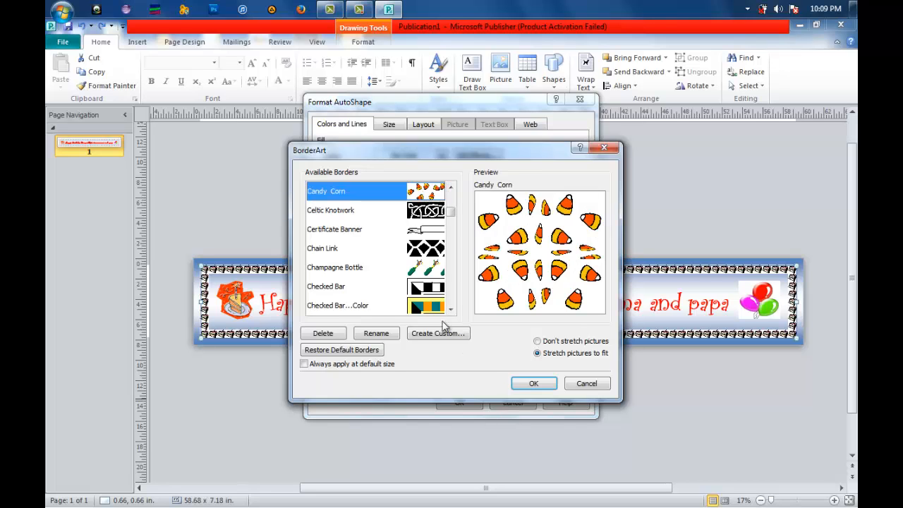
pyautogui.moveTo(479, 392)
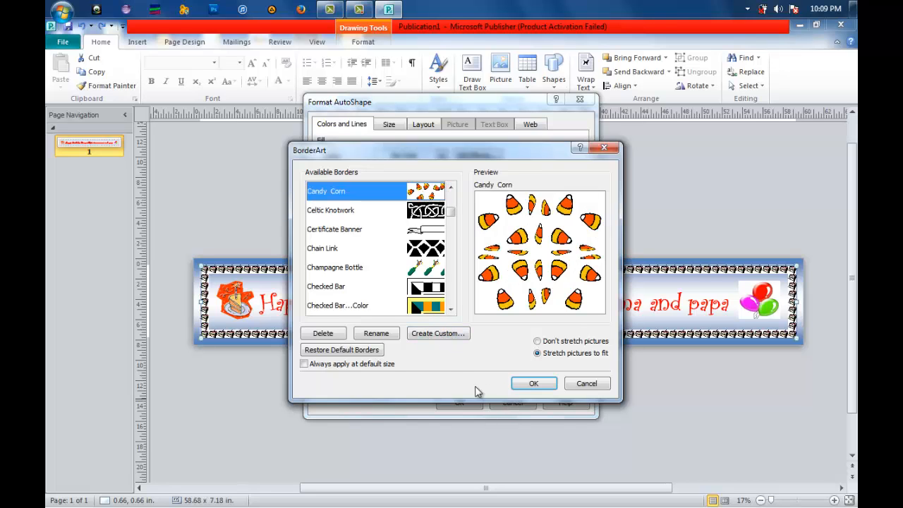
pyautogui.click(533, 384)
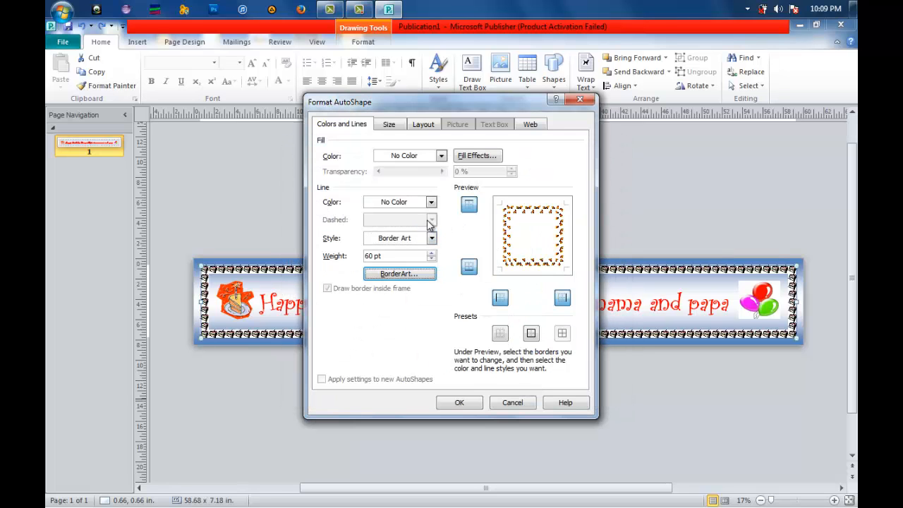
# Set the border line colour to red and apply the Format AutoShape changes
pyautogui.click(432, 201)
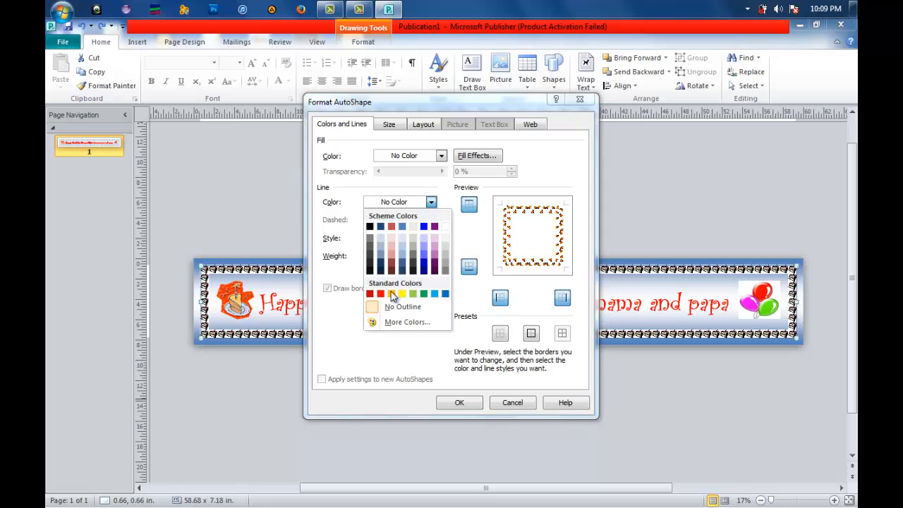
pyautogui.click(381, 295)
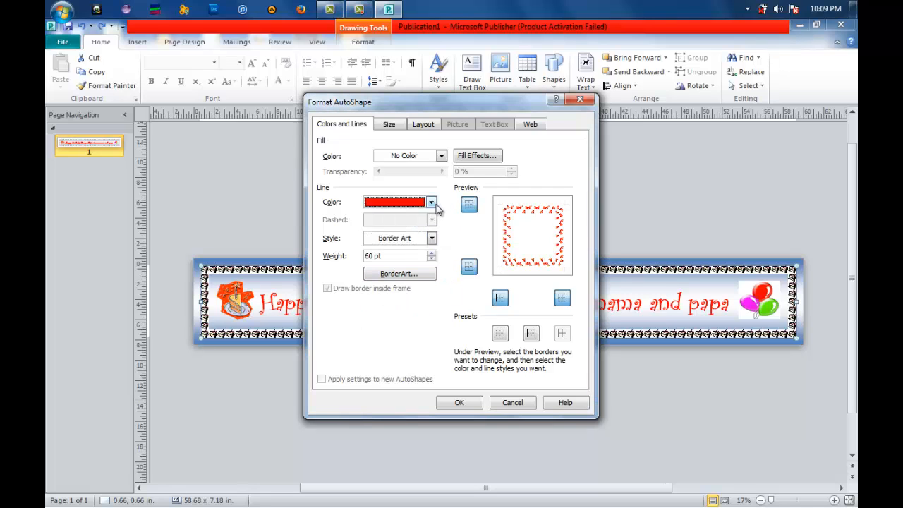
pyautogui.click(432, 201)
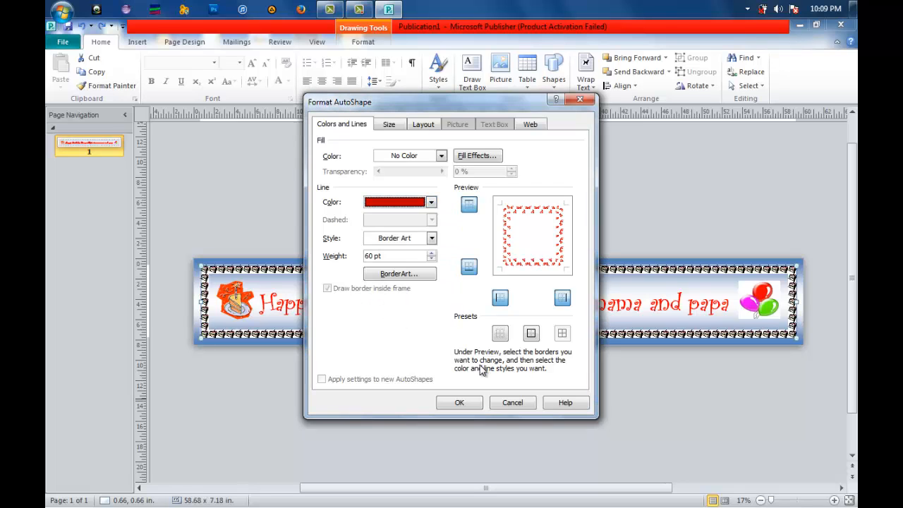
pyautogui.click(461, 402)
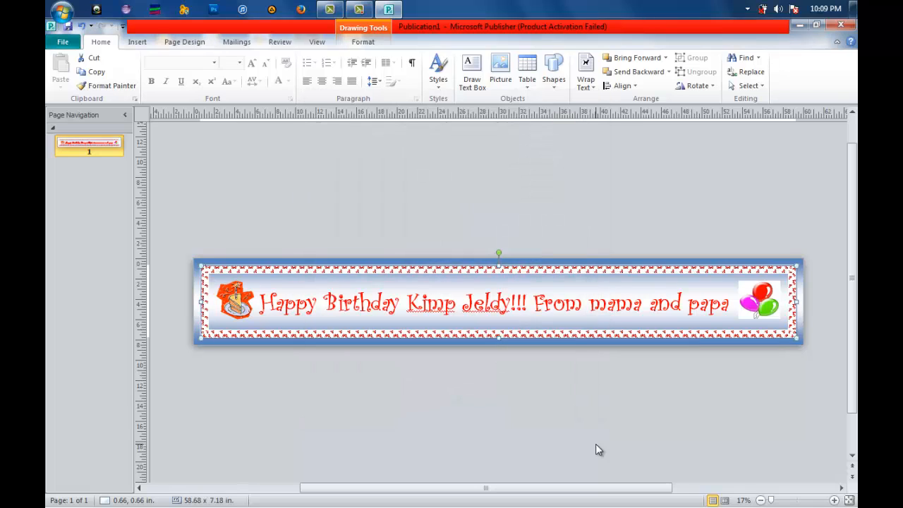
pyautogui.moveTo(265, 354)
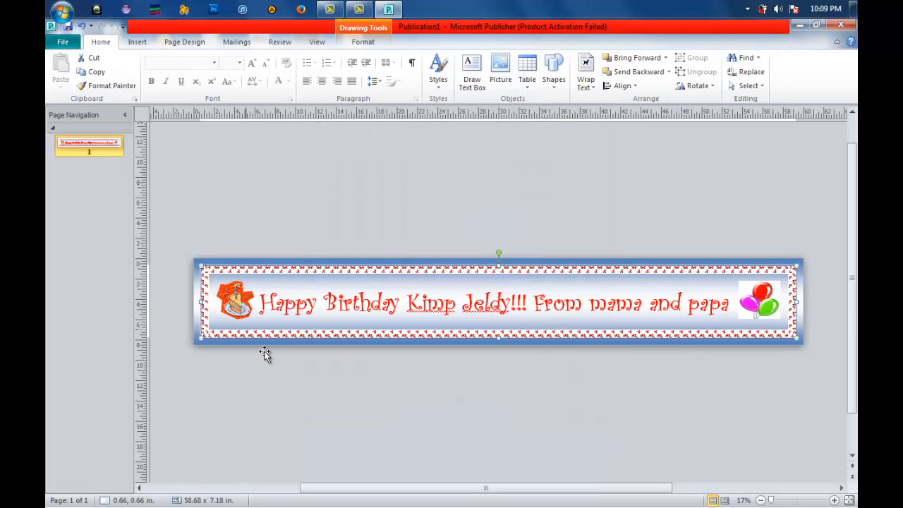
pyautogui.moveTo(745, 363)
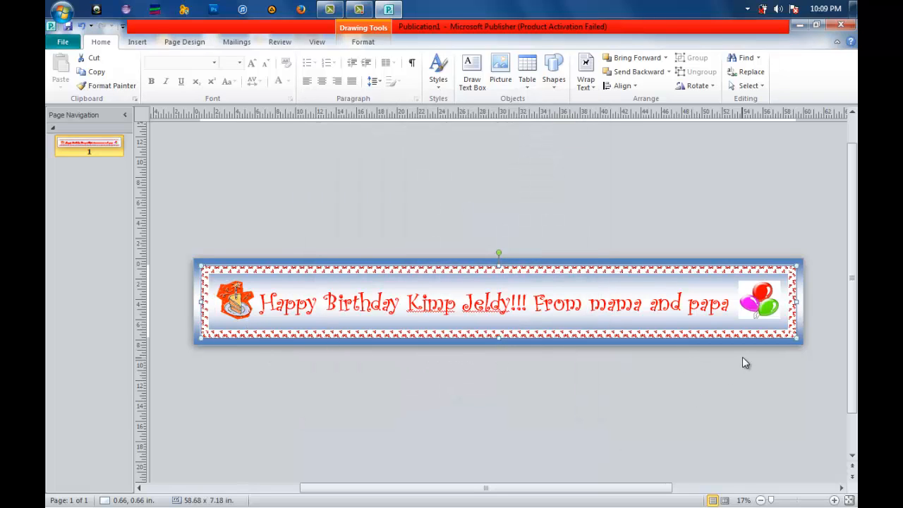
pyautogui.moveTo(459, 274)
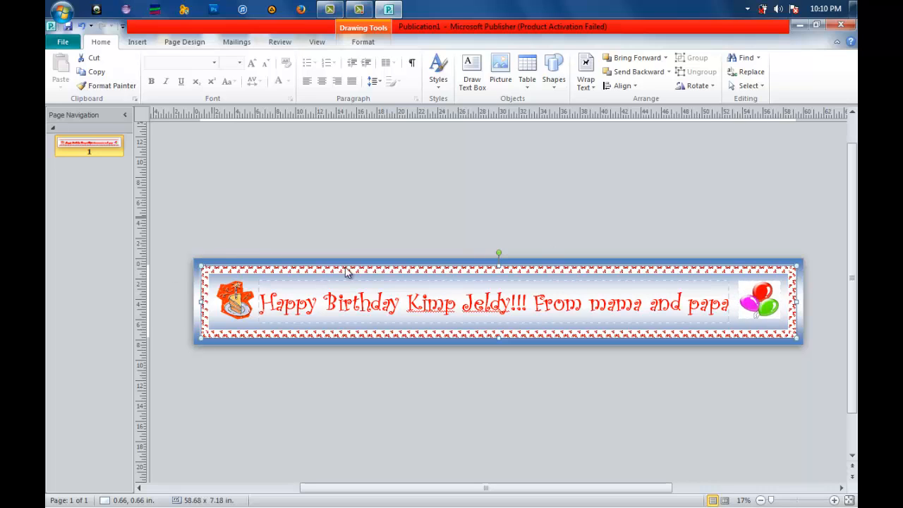
pyautogui.moveTo(237, 205)
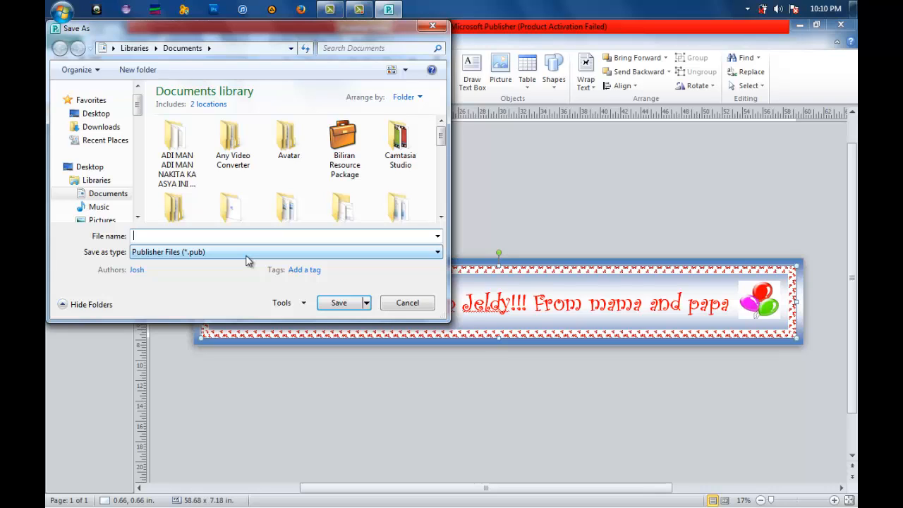
# Save the publication in Documents under the name 'Birthday banner'
pyautogui.write('Births')
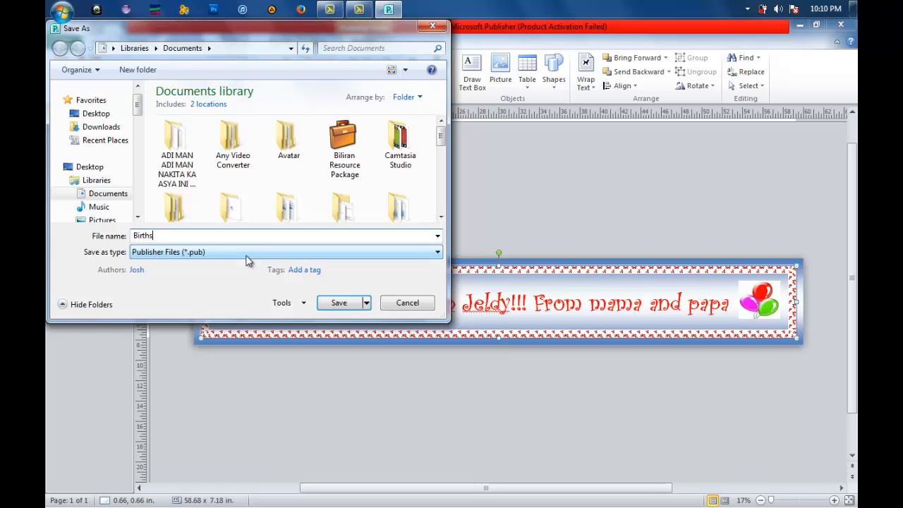
pyautogui.press('BackSpace')
pyautogui.write('day b')
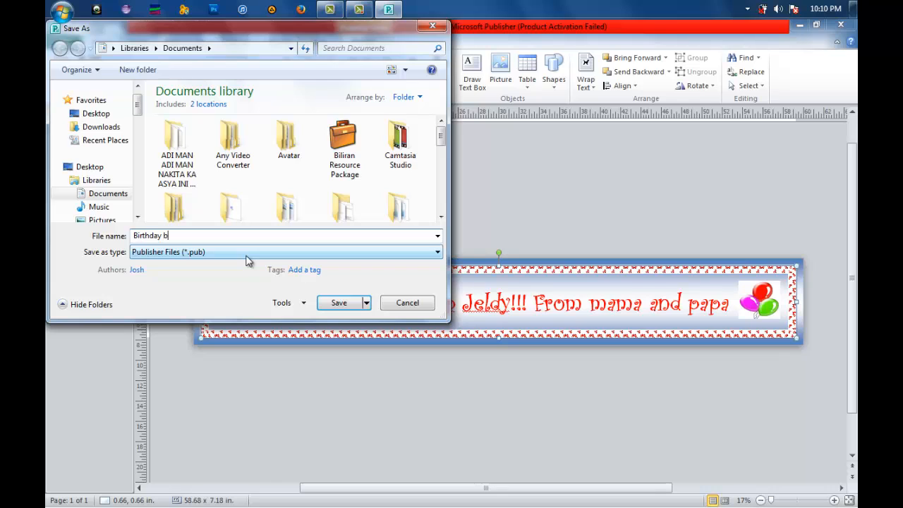
pyautogui.write('anner')
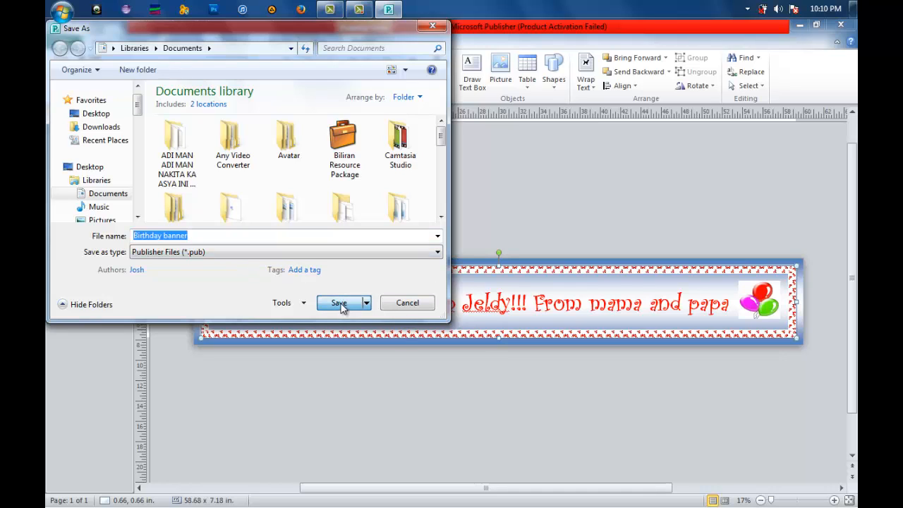
pyautogui.click(338, 302)
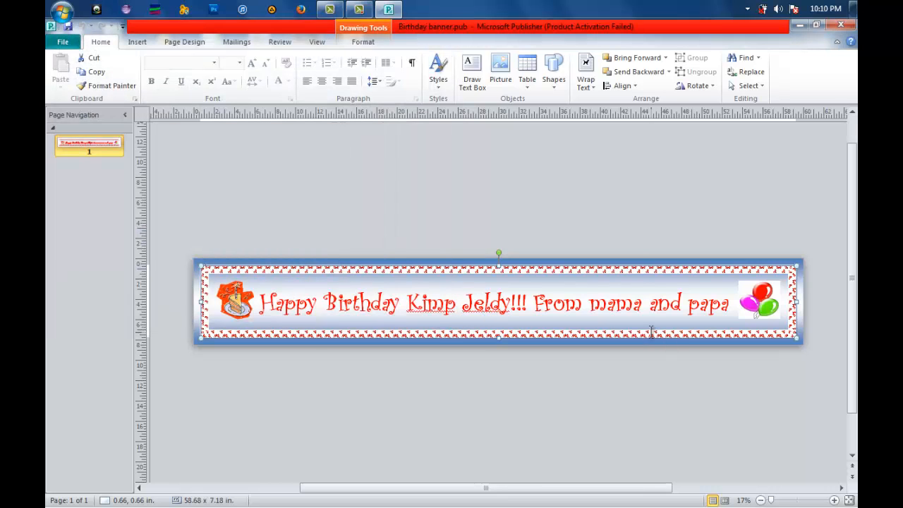
pyautogui.moveTo(584, 206)
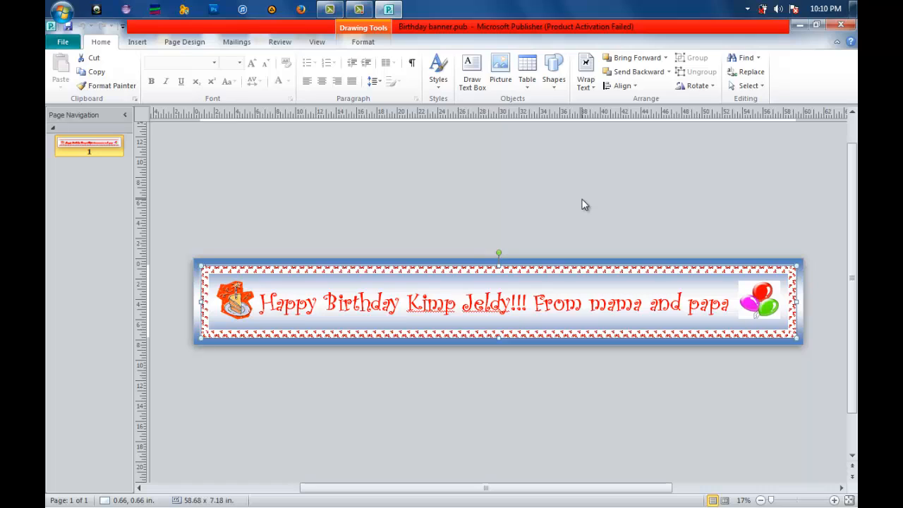
pyautogui.moveTo(446, 203)
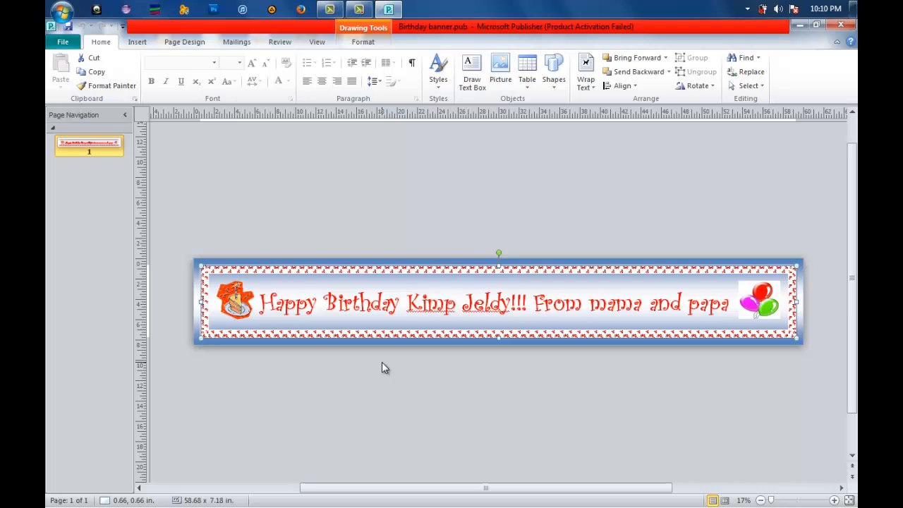
pyautogui.moveTo(599, 265)
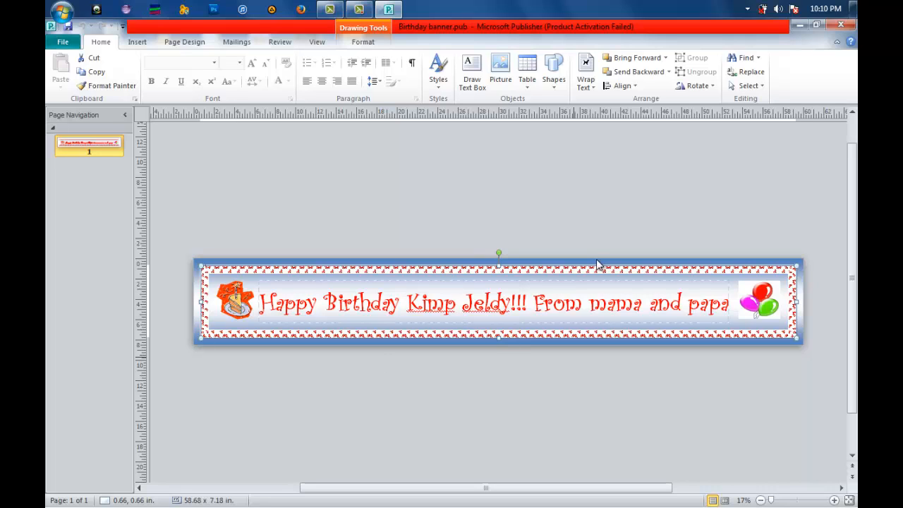
pyautogui.moveTo(539, 209)
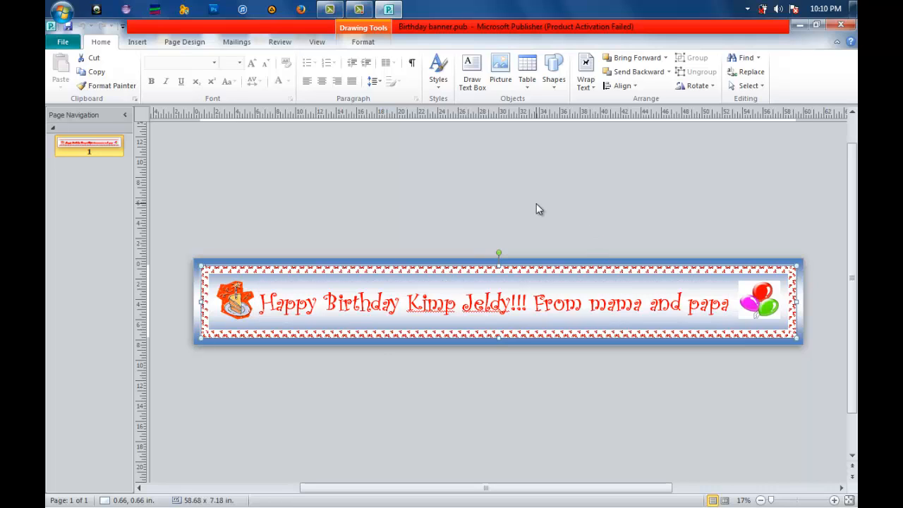
pyautogui.moveTo(657, 203)
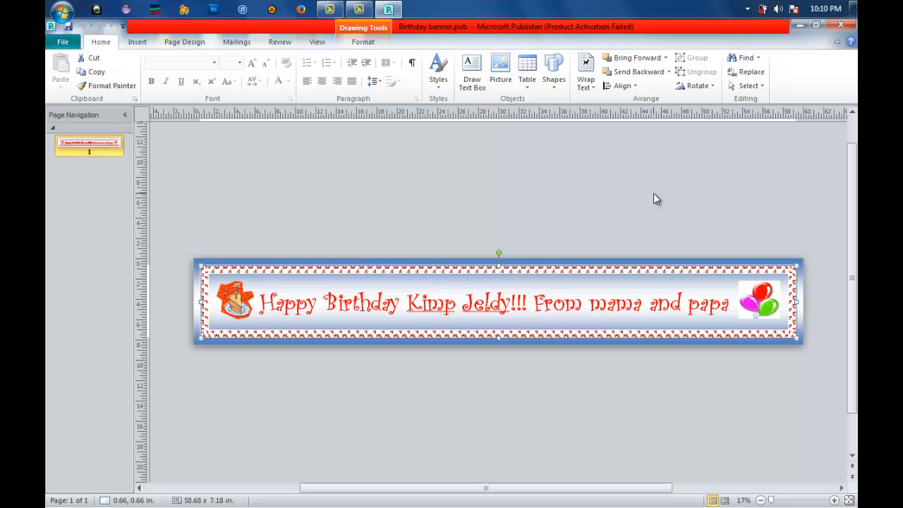
pyautogui.moveTo(411, 11)
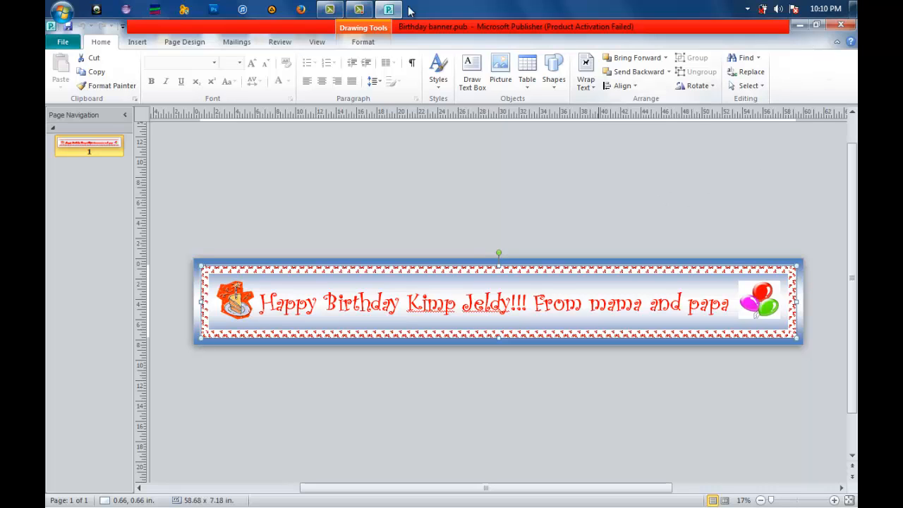